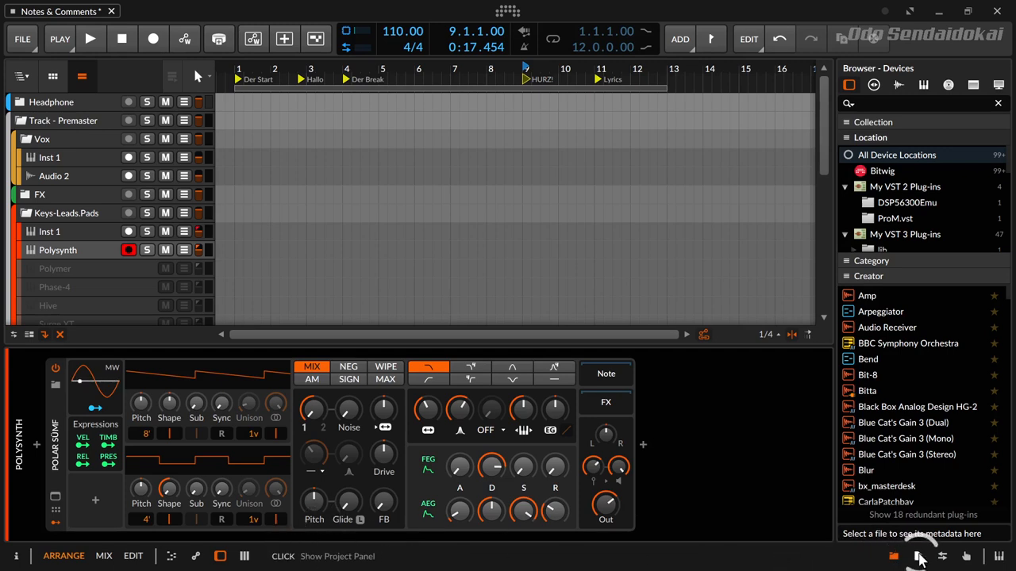
- Replace the Browser with the Project panel to show the project metadata and song-idea notes
click(915, 555)
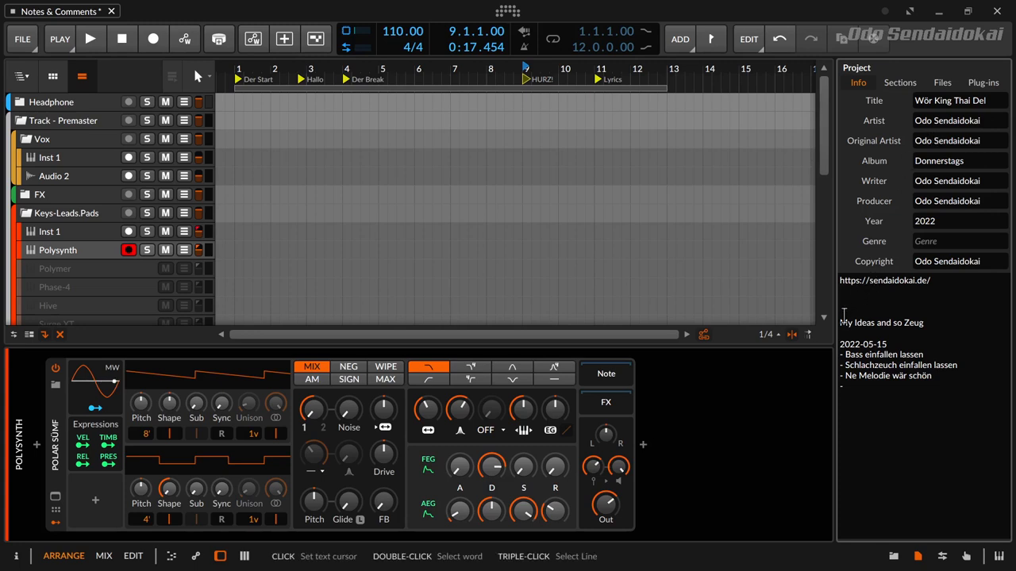
click(841, 290)
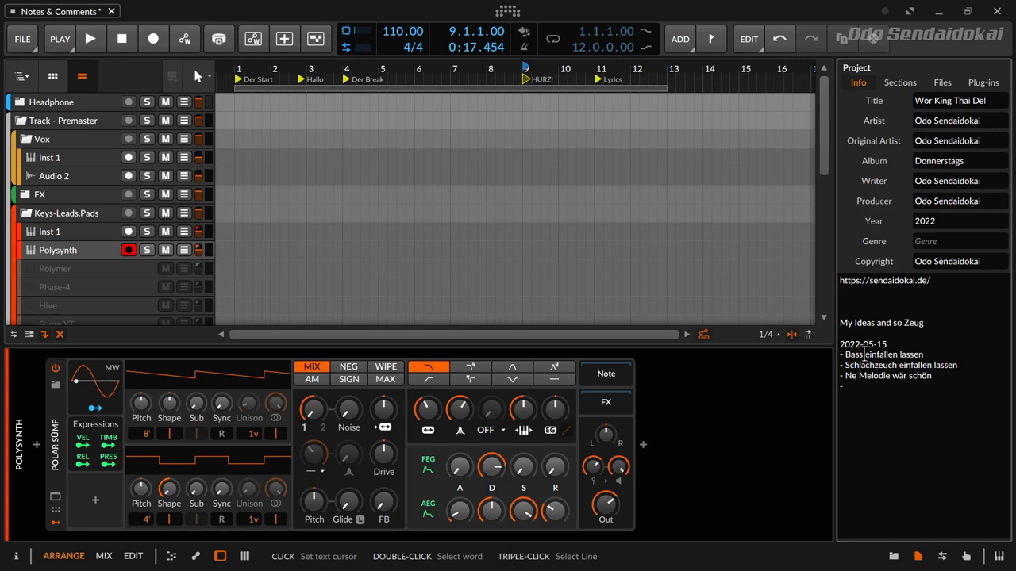
click(842, 291)
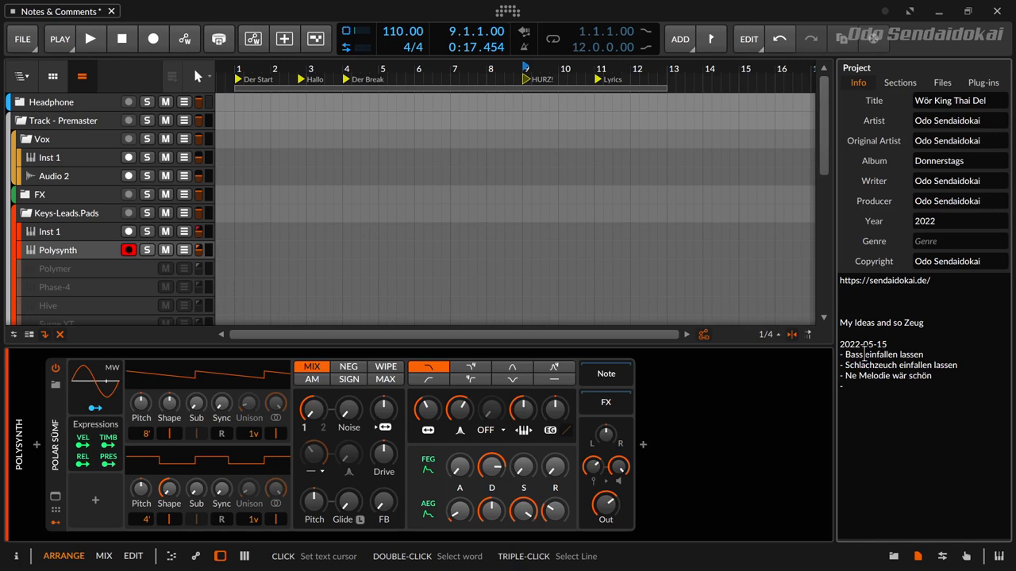
click(840, 290)
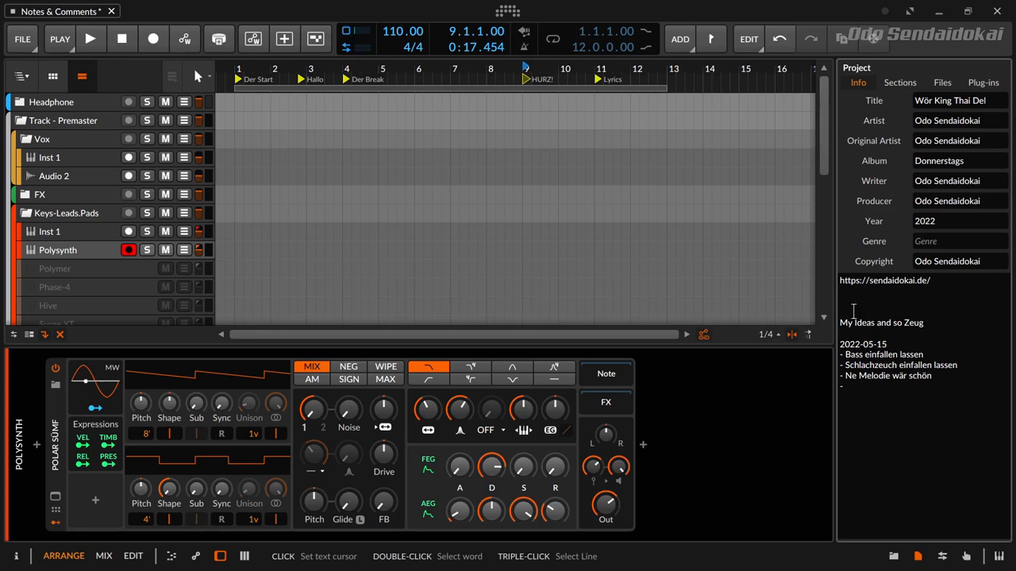
click(842, 290)
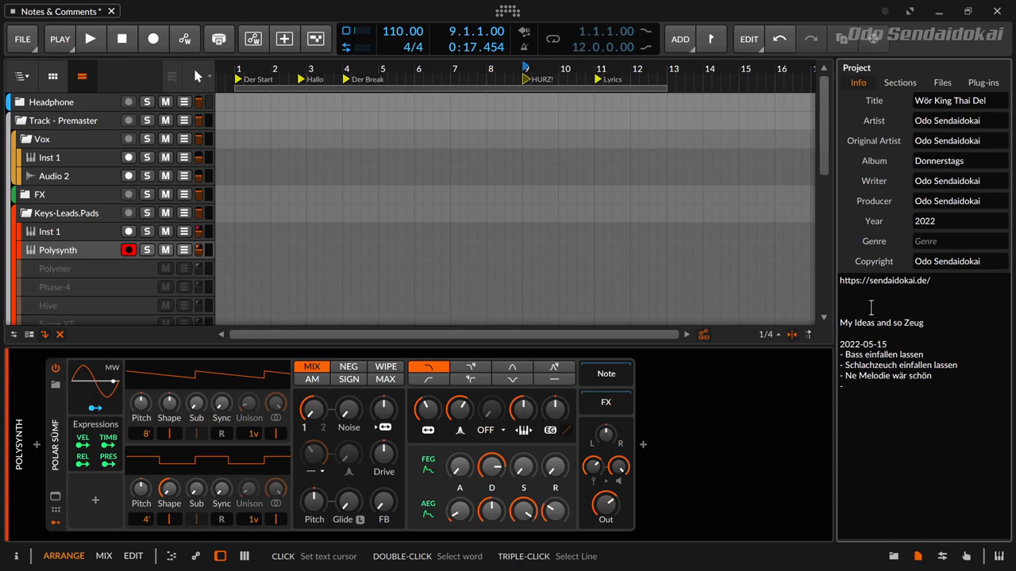
click(867, 381)
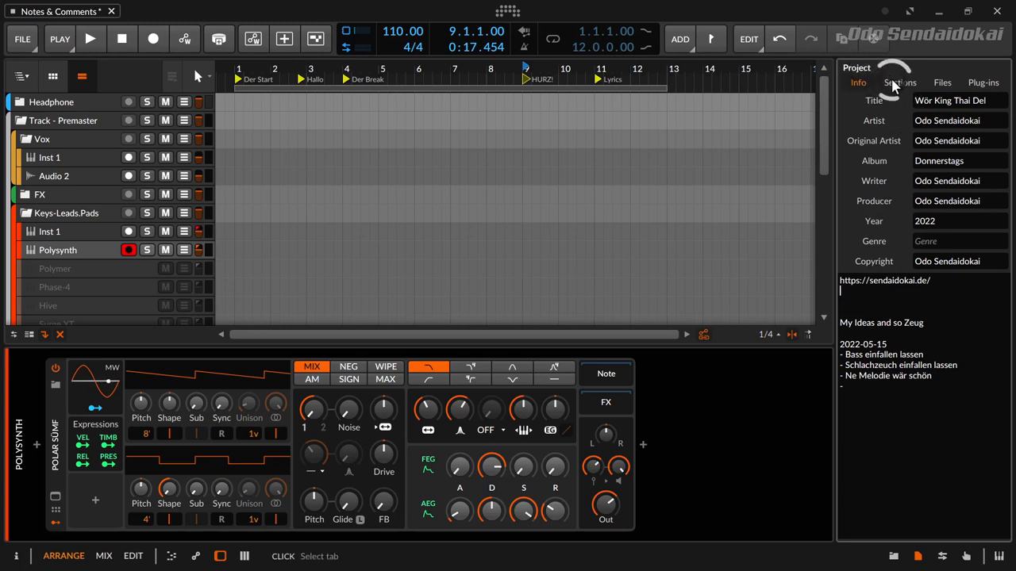
- List launcher scenes and cue markers in Sections, and show the clip launcher beside the arrangement
click(900, 83)
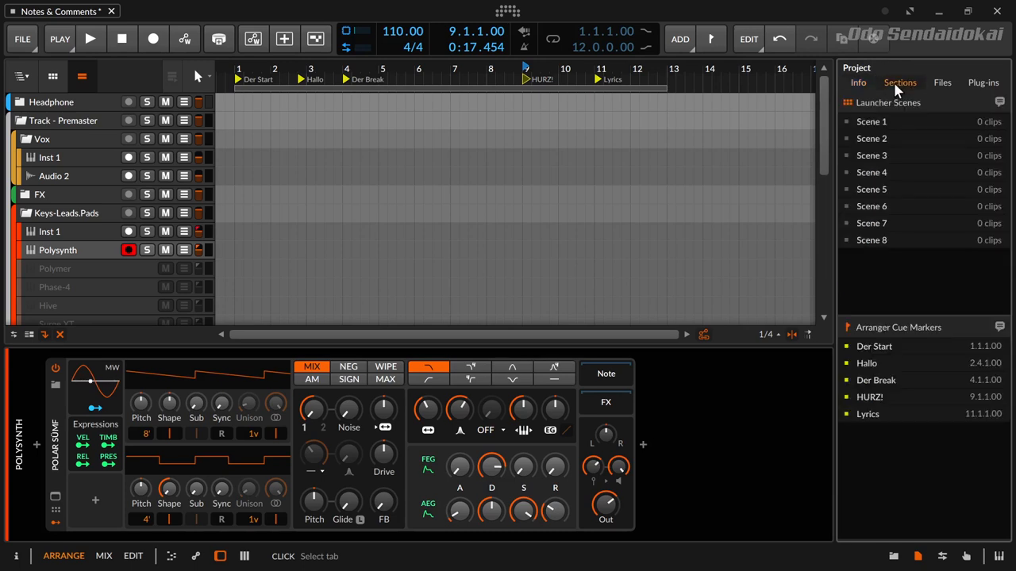
mouse_move(893, 88)
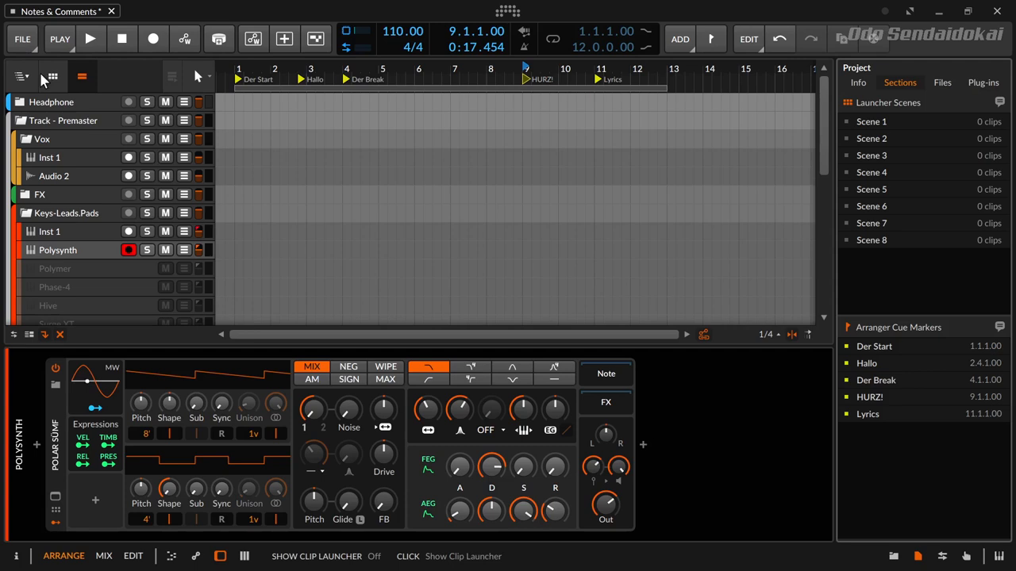
click(52, 77)
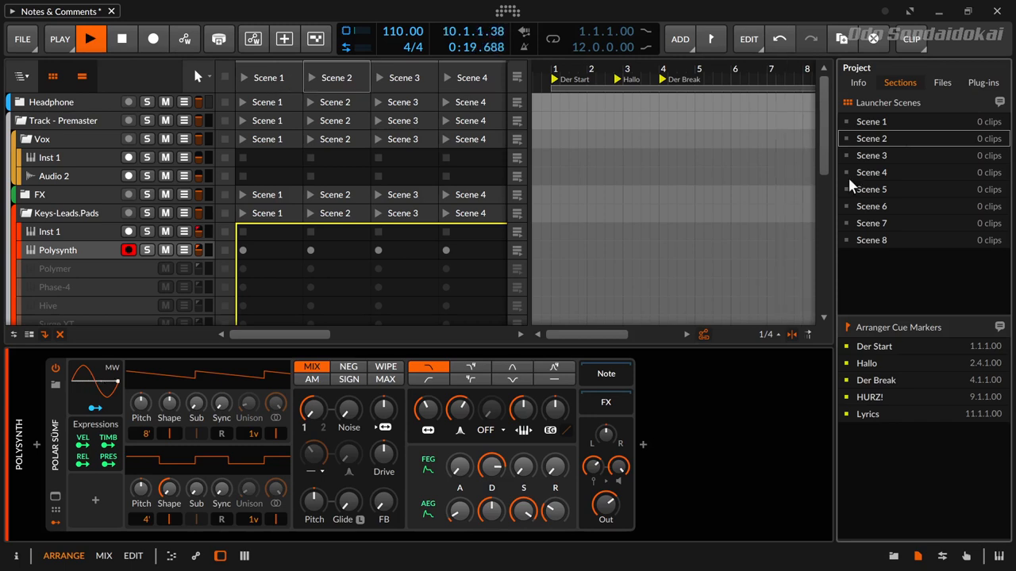
- Trigger Scenes 4 and 3, then jump playback to the Hallo, Der Break and Der Start markers
click(871, 154)
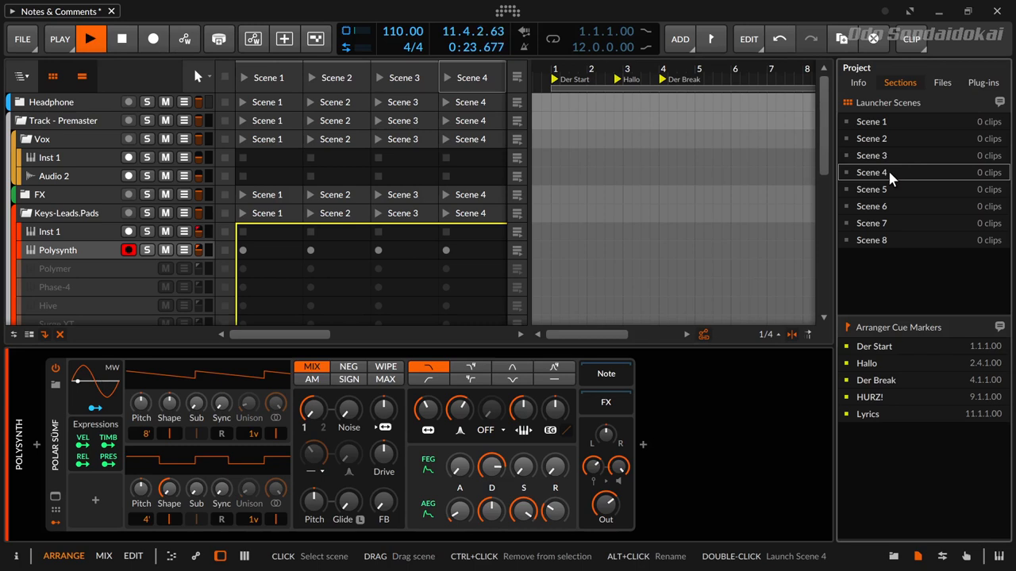
click(872, 156)
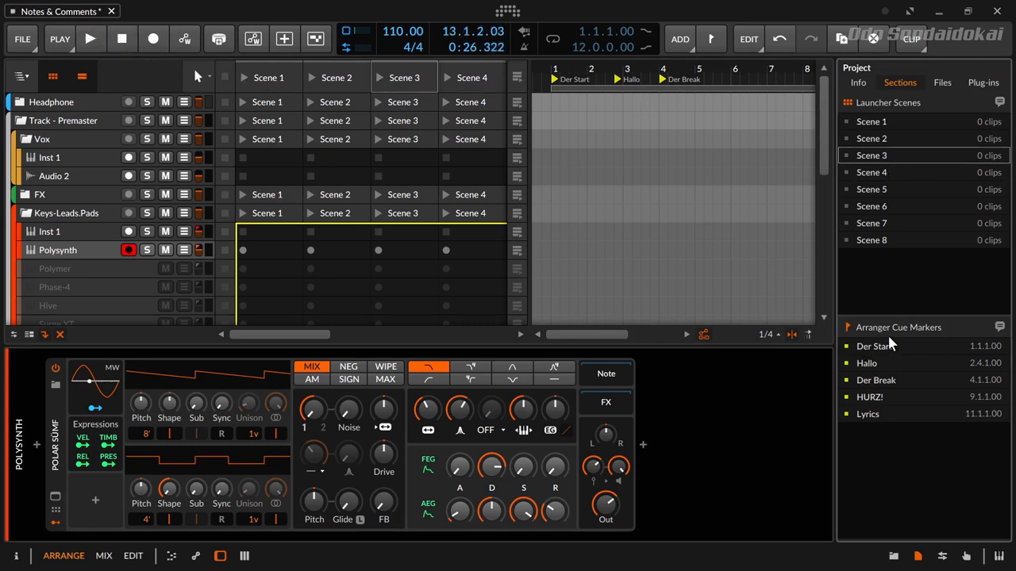
mouse_move(557, 76)
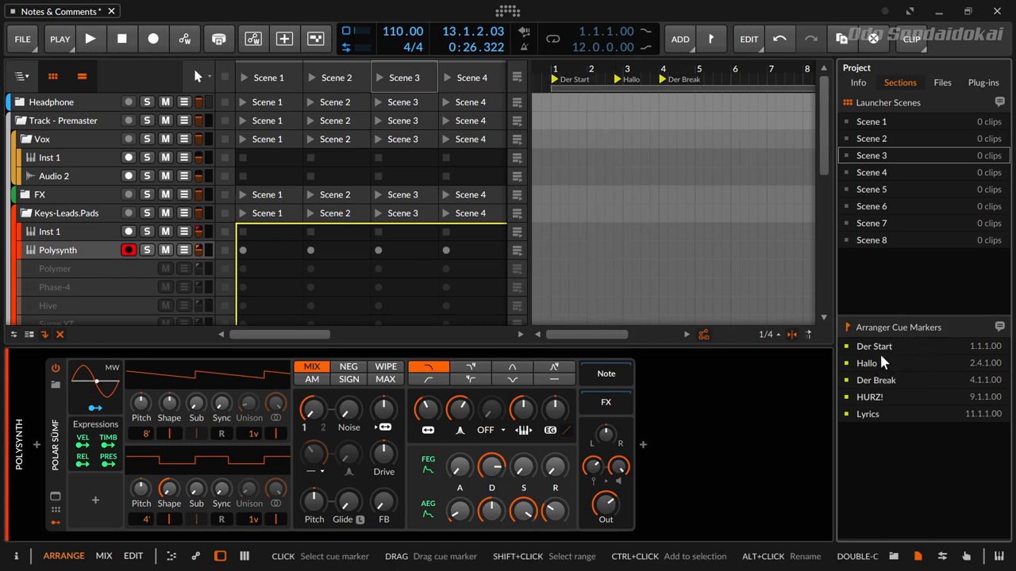
double_click(867, 362)
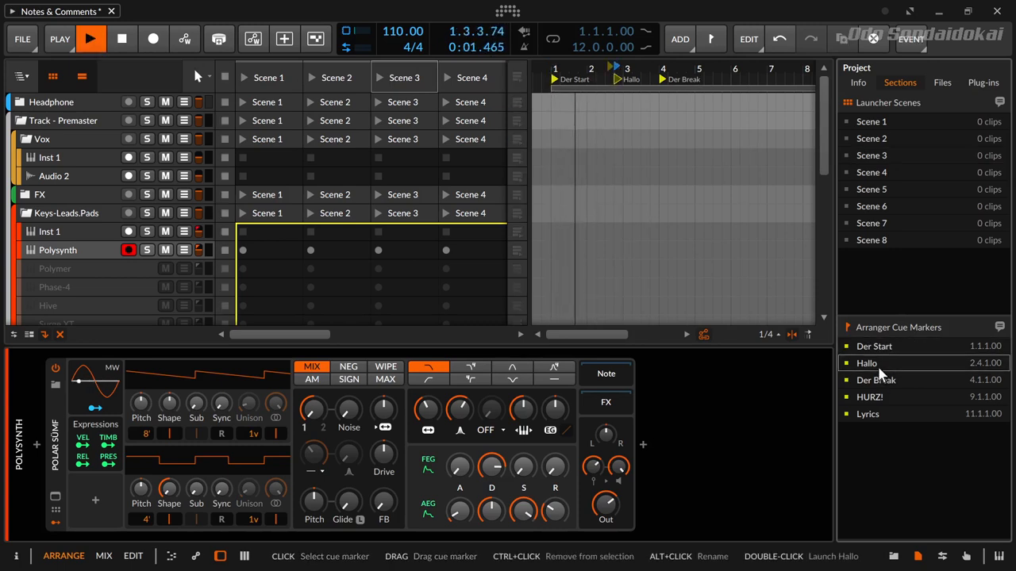
click(876, 380)
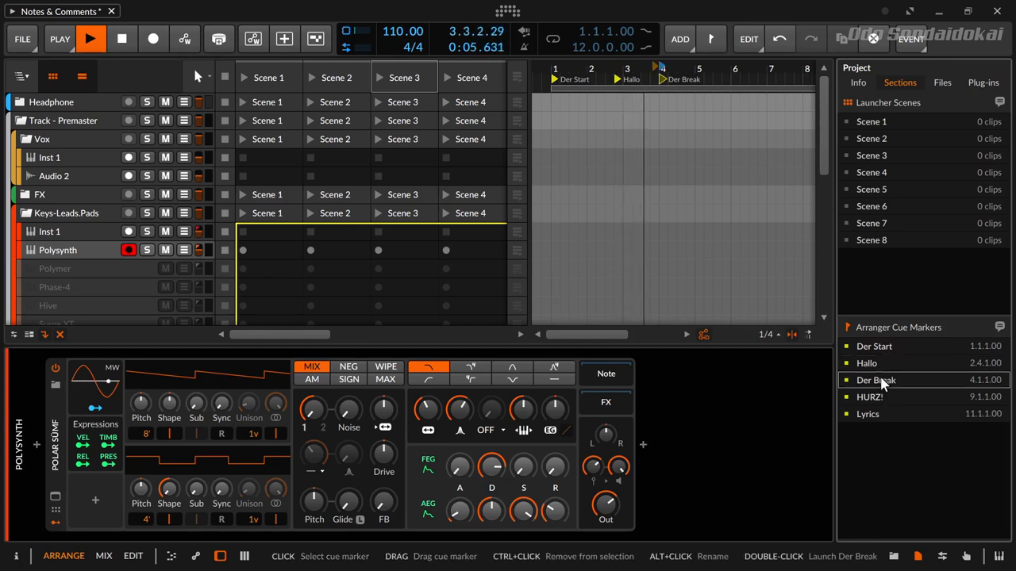
click(874, 346)
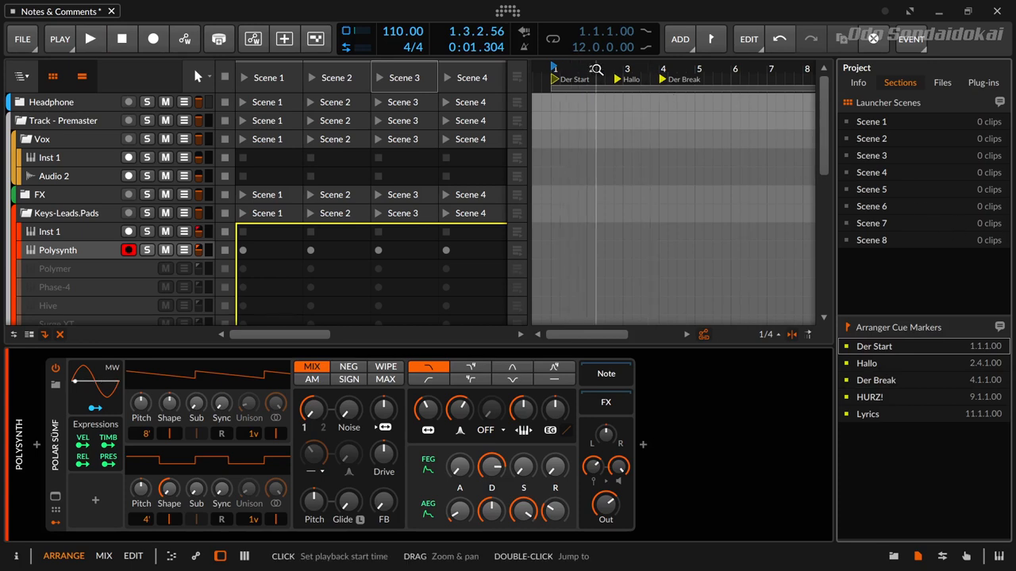
right_click(595, 70)
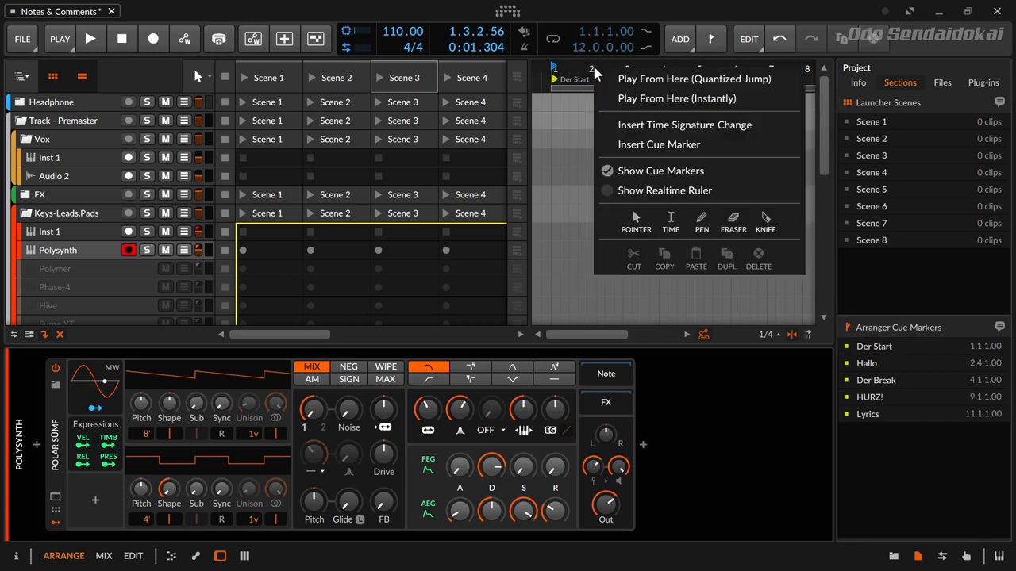
mouse_move(660, 170)
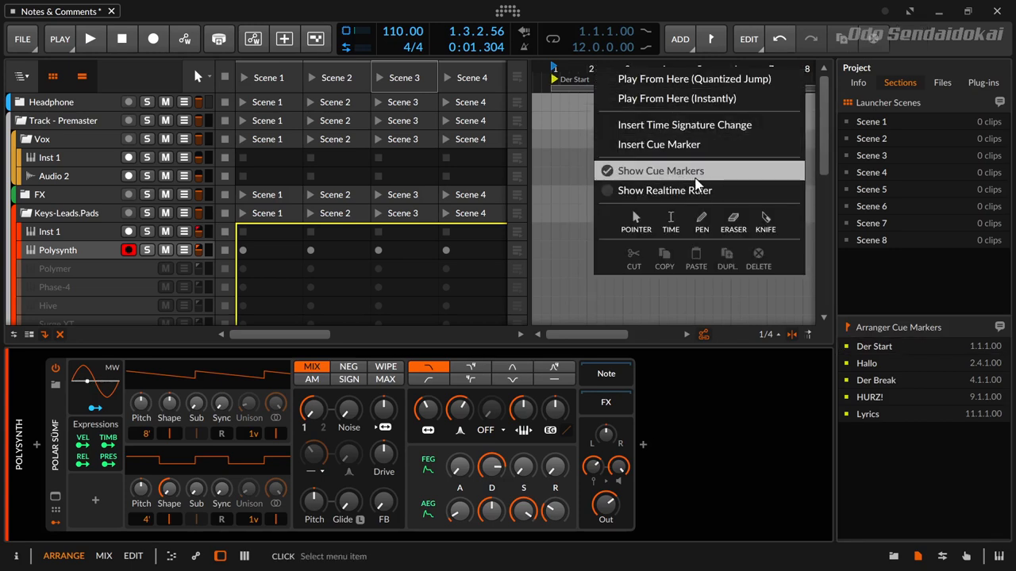
click(660, 170)
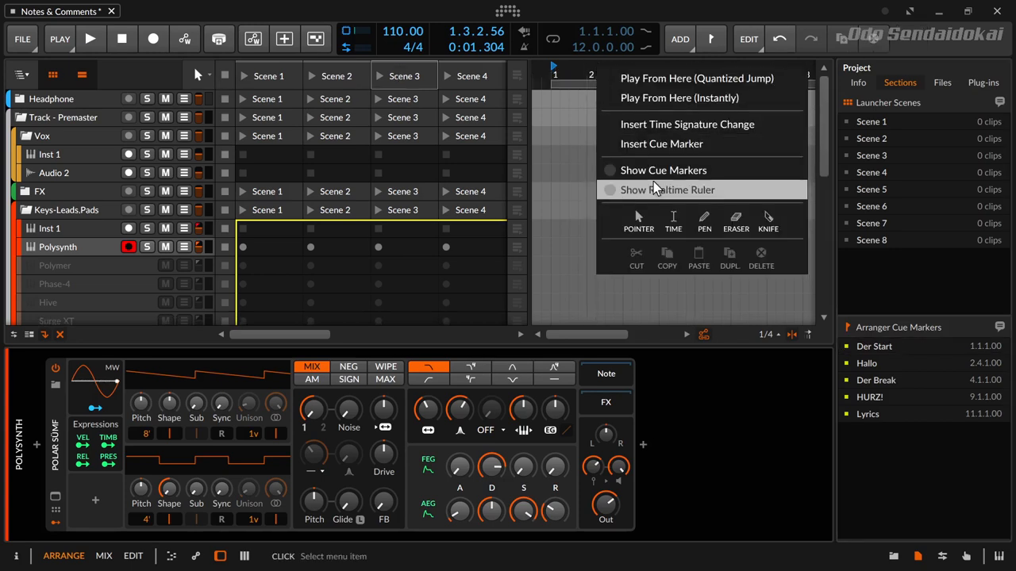
click(664, 170)
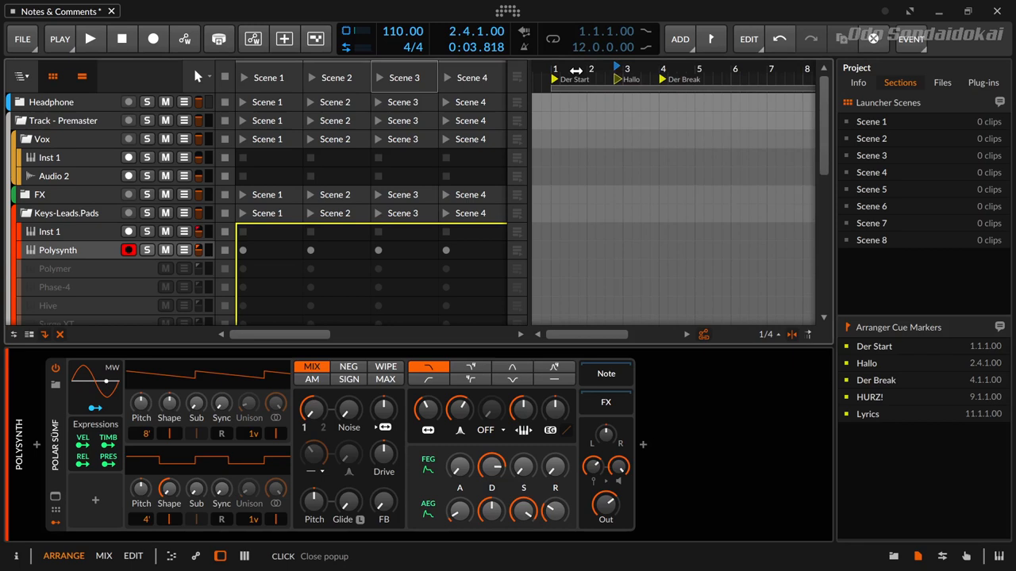
right_click(592, 71)
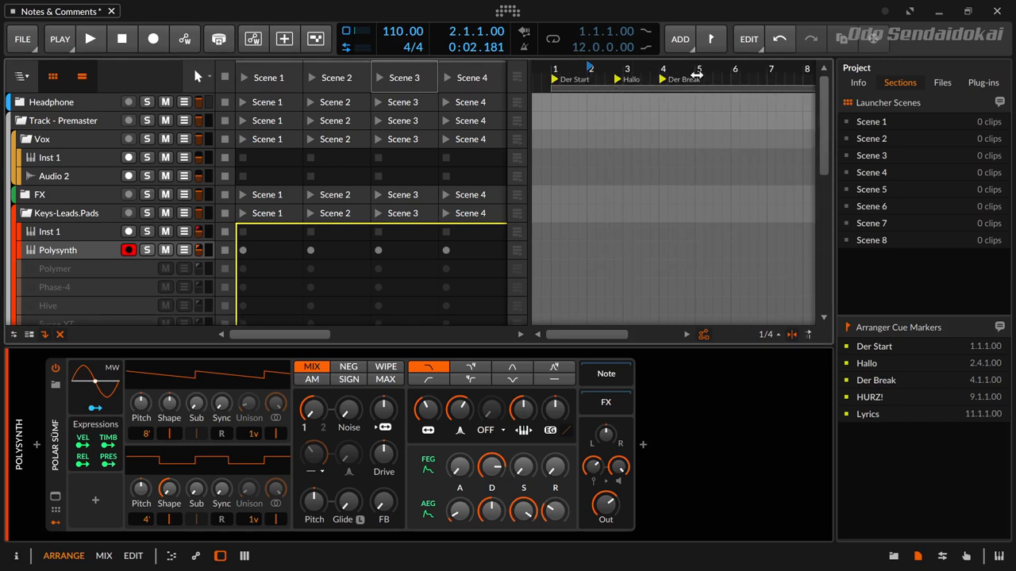
- Insert a cue marker at bar 6 from the ruler menu and name it 'Hello World'
right_click(699, 76)
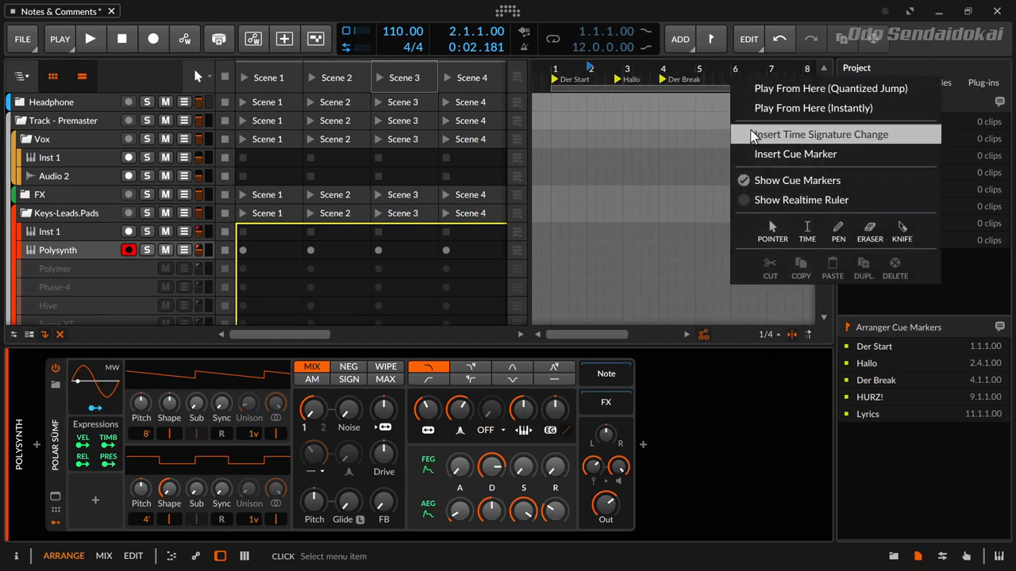
mouse_move(794, 154)
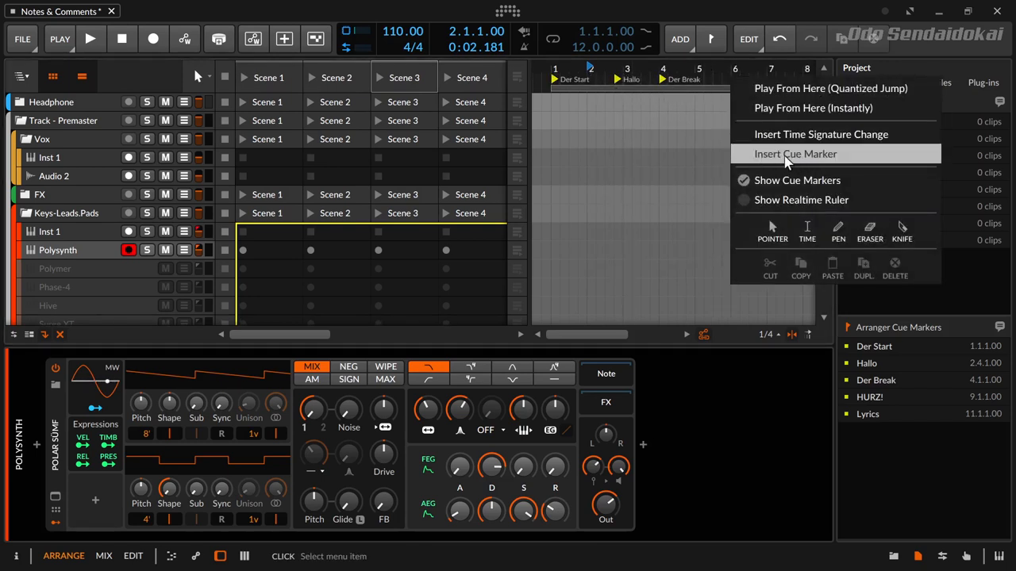
click(794, 154)
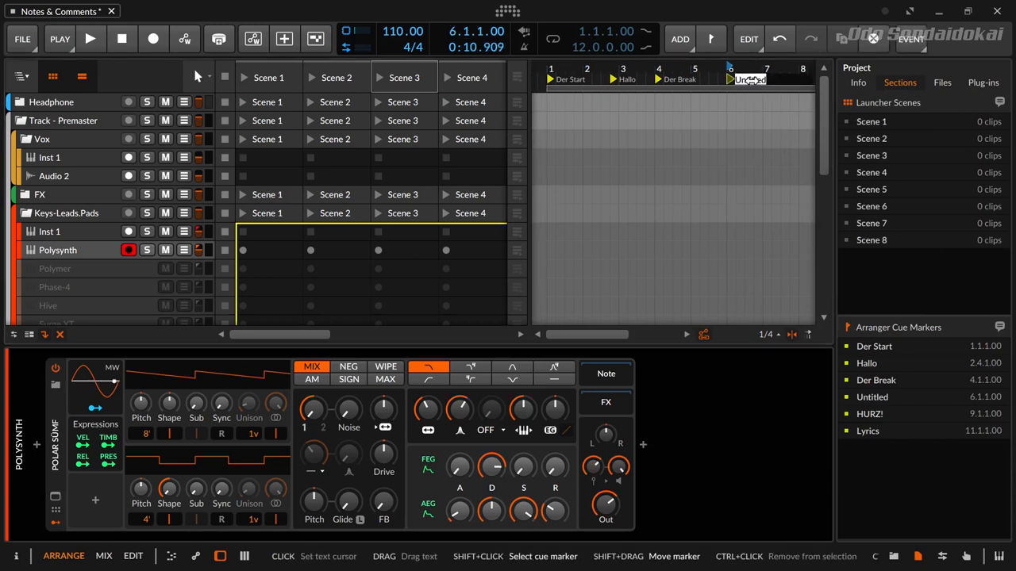
text(Hello World)
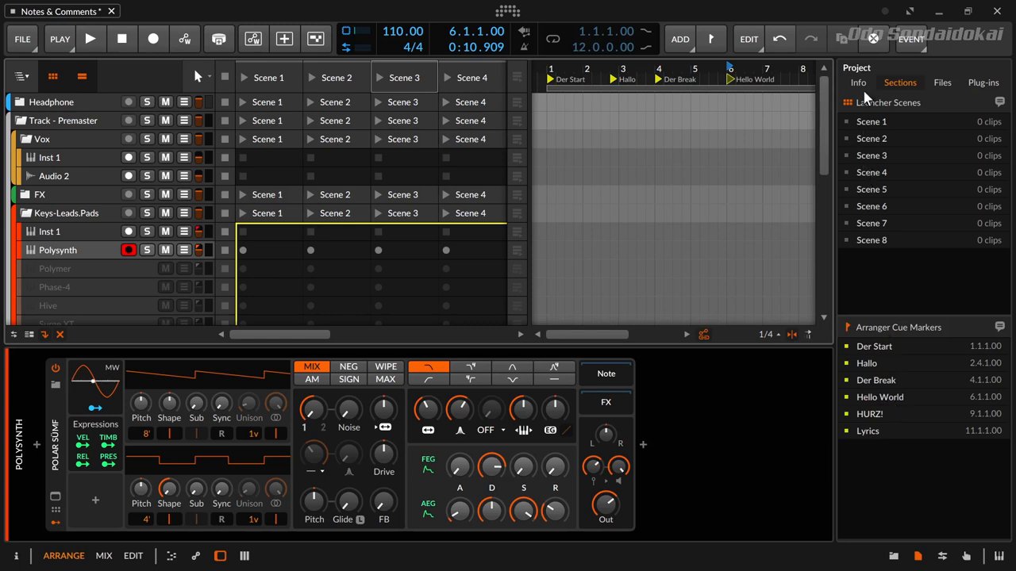
click(848, 103)
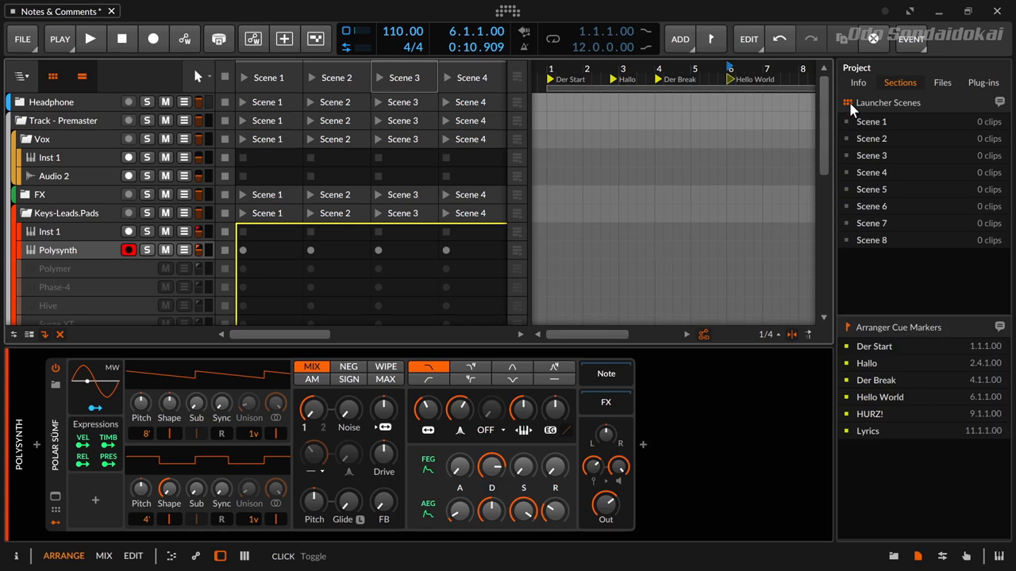
click(847, 103)
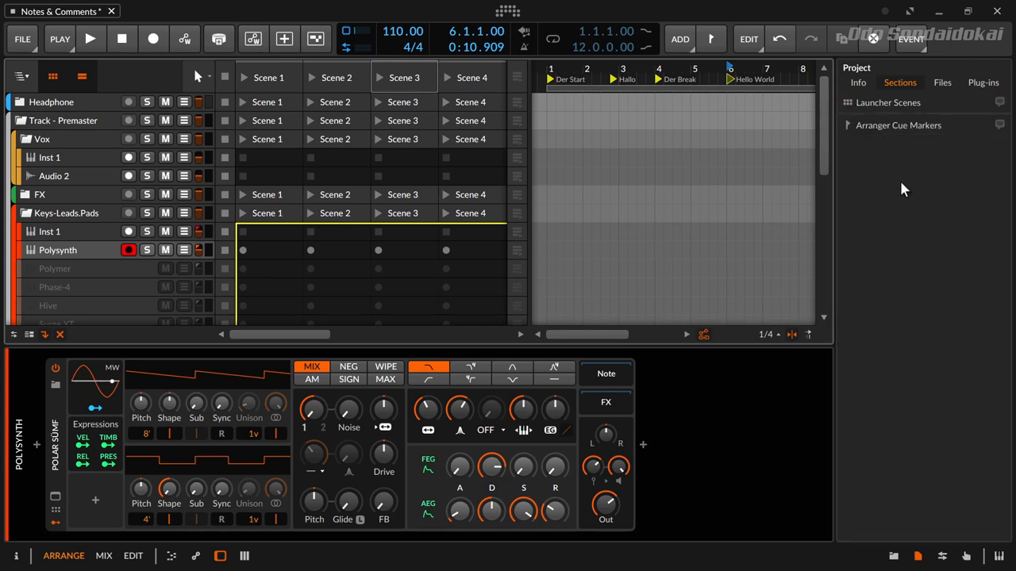
click(847, 102)
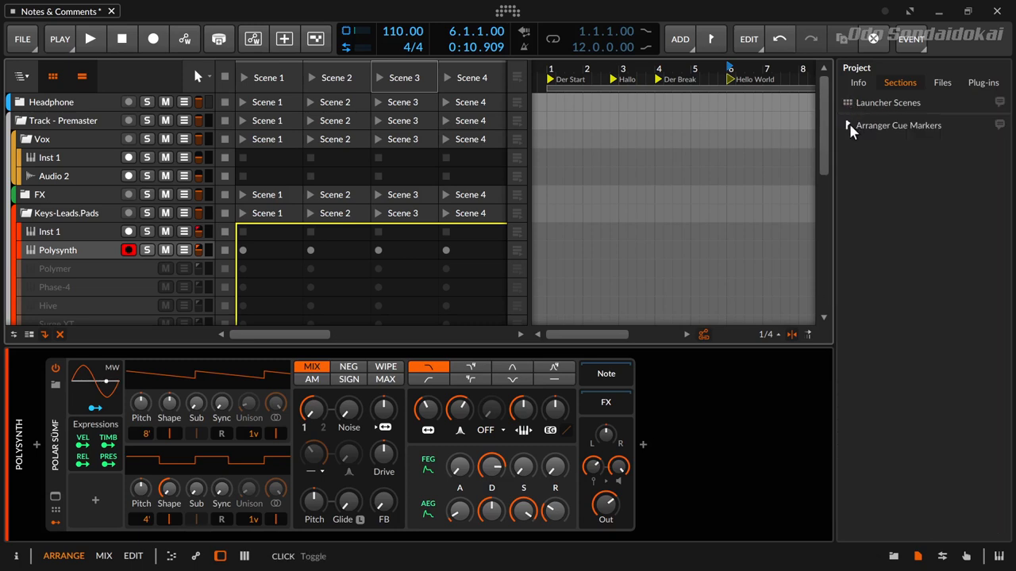
click(848, 125)
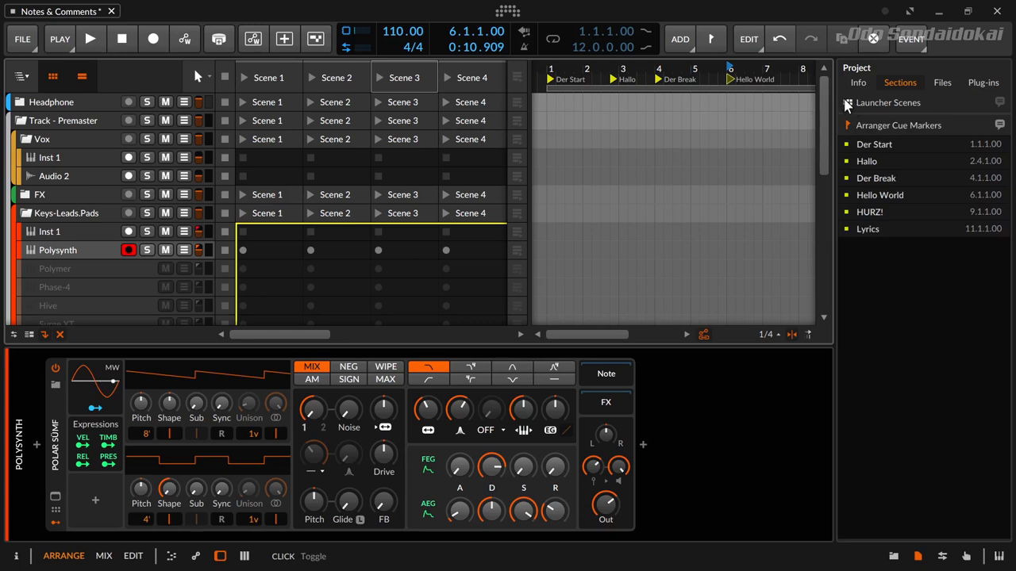
click(848, 102)
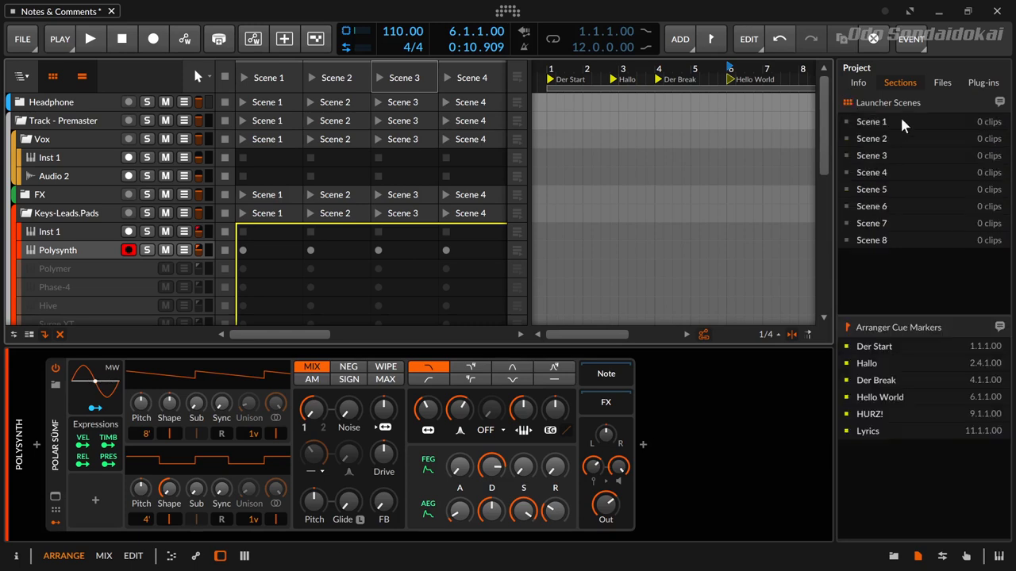
mouse_move(907, 119)
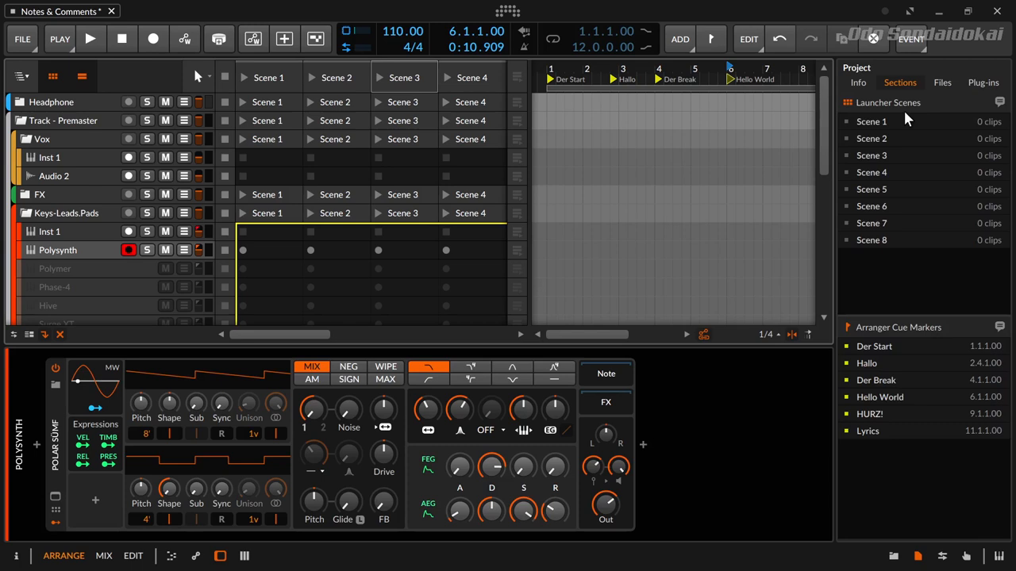
mouse_move(968, 109)
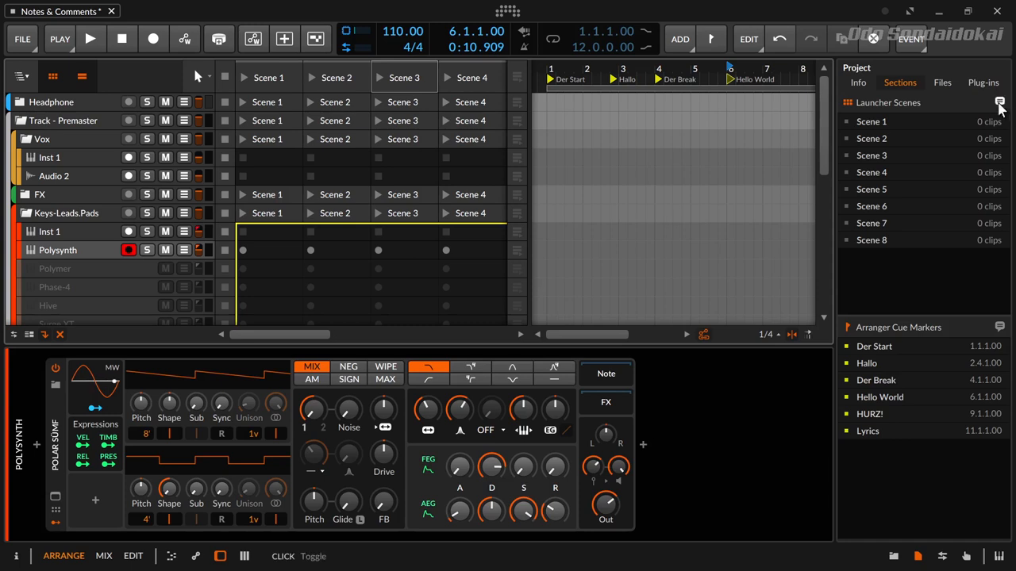
mouse_move(1004, 105)
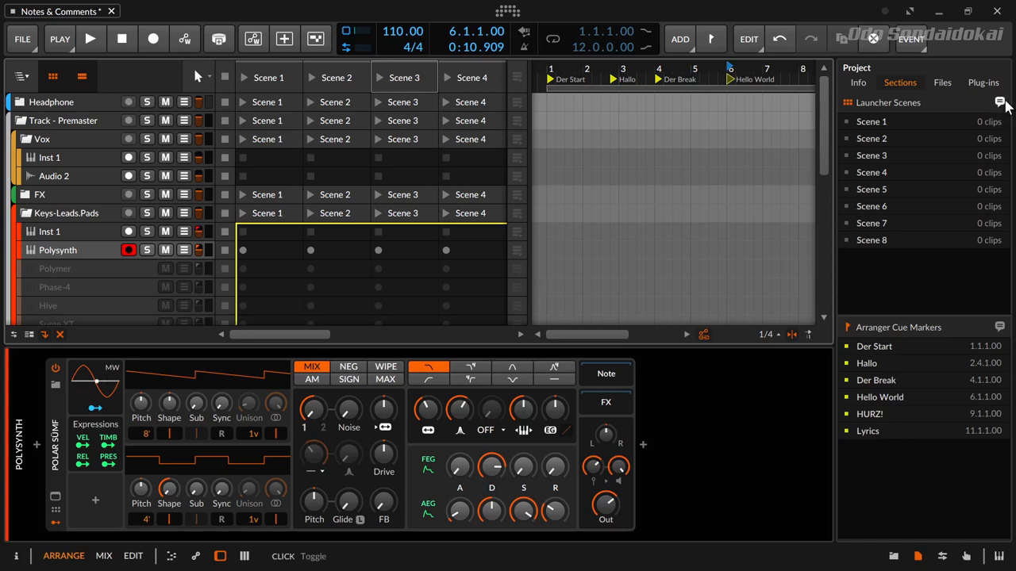
- Turn on launcher scene comments and write 'More Notes on other Scenes' on Scene 7
click(999, 102)
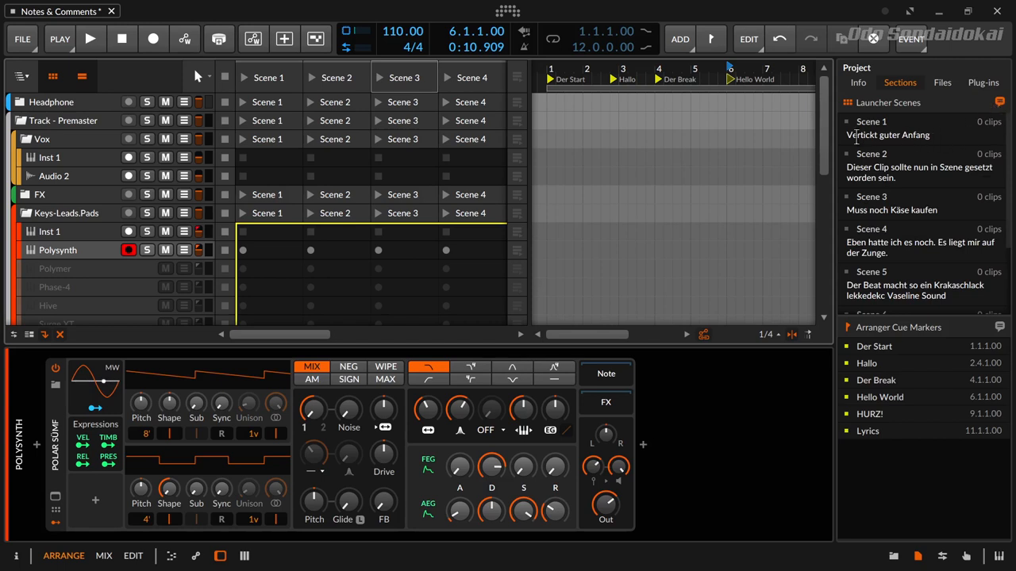
mouse_move(335, 77)
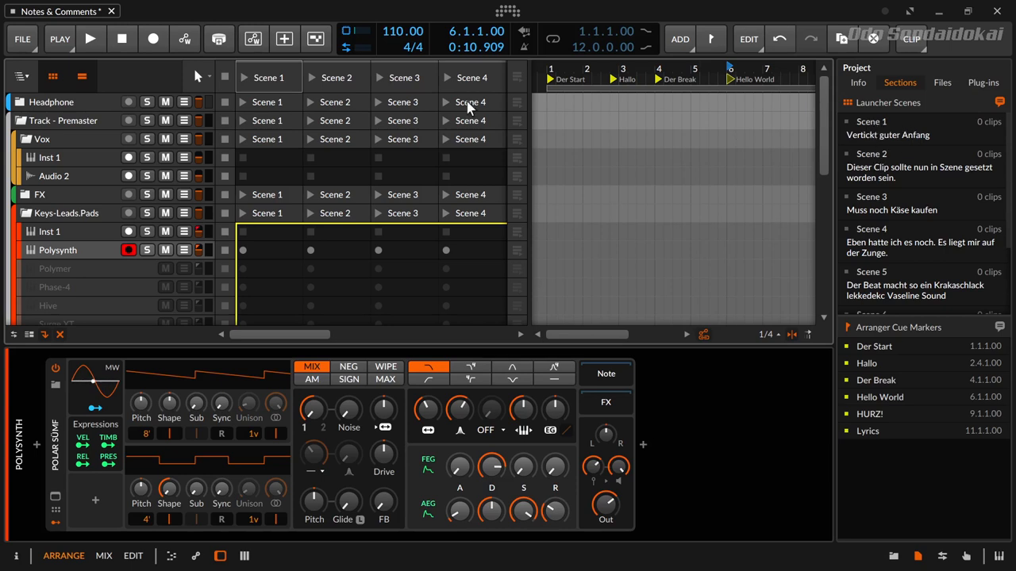
click(911, 173)
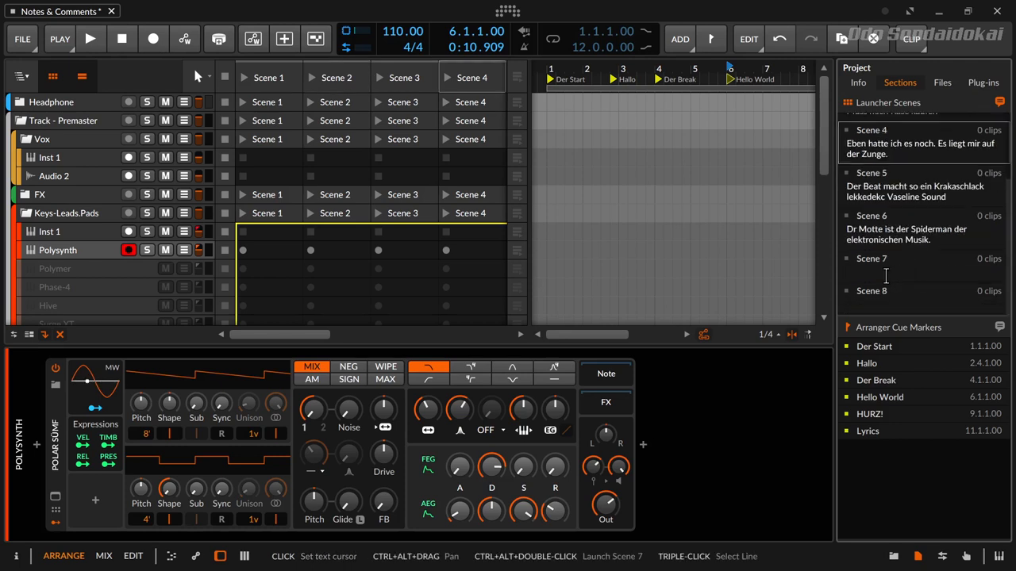
text(More Notes on other Scenes)
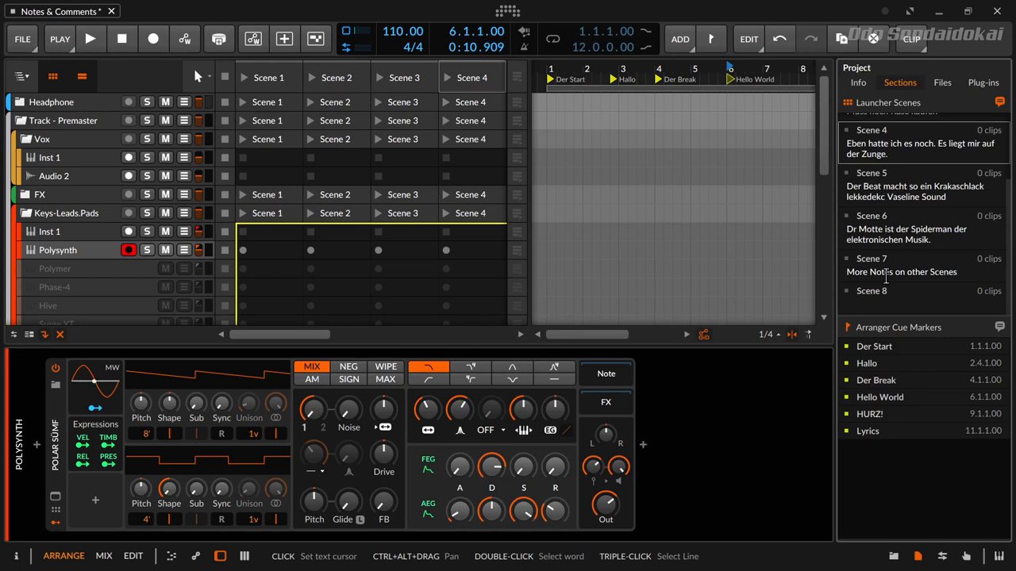
mouse_move(900, 209)
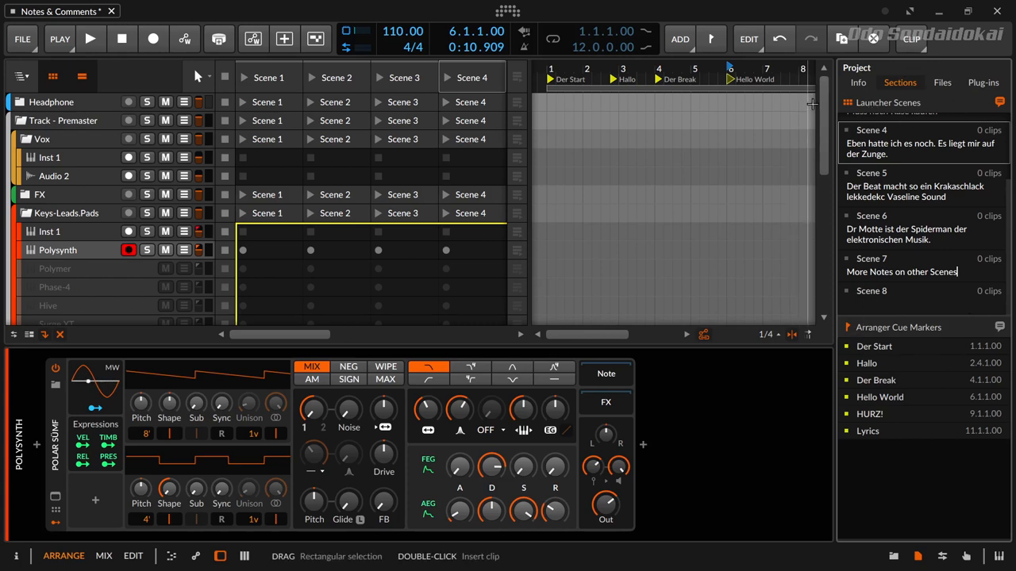
- Collapse Launcher Scenes, enable cue marker comments, and note 'What is a Galaxy and a Fediverse ?' on Hello World
click(848, 102)
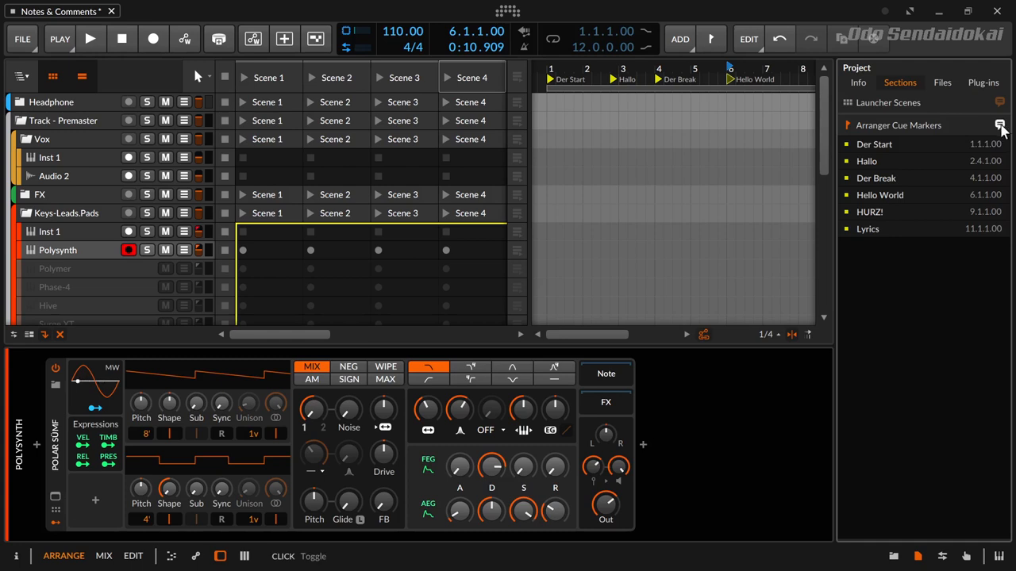
click(999, 124)
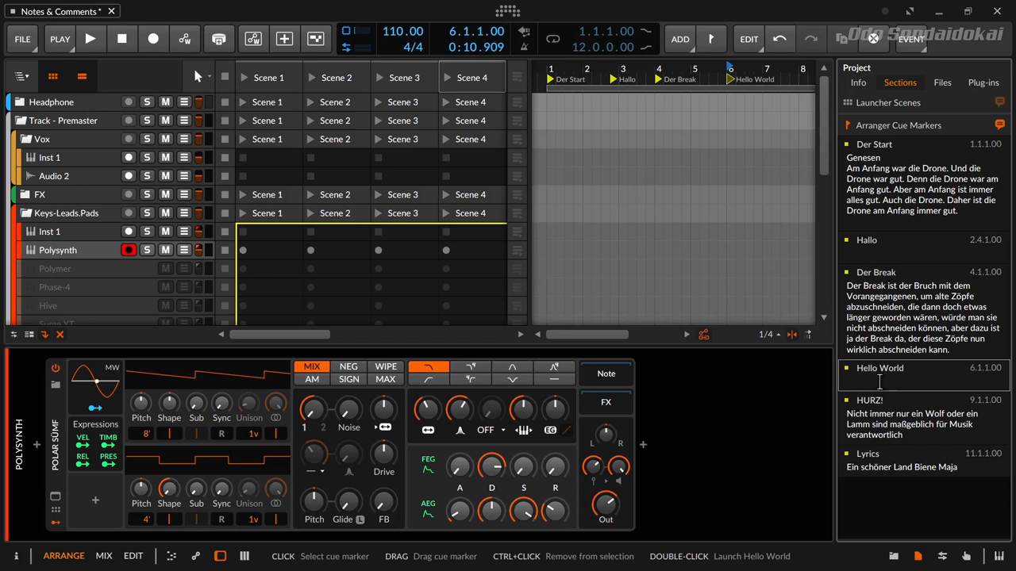
text(W)
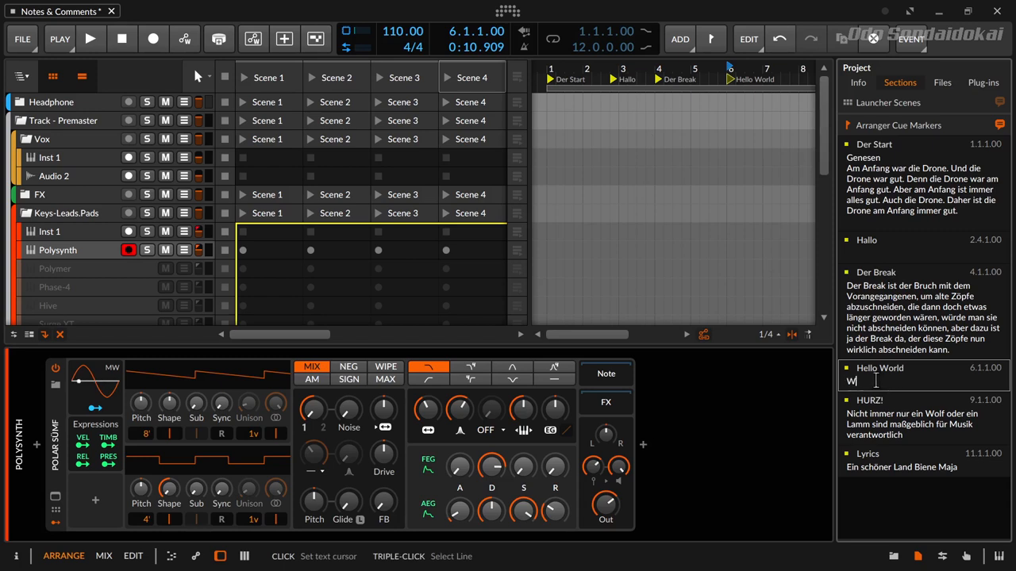
text(hat is a Galaxy and a)
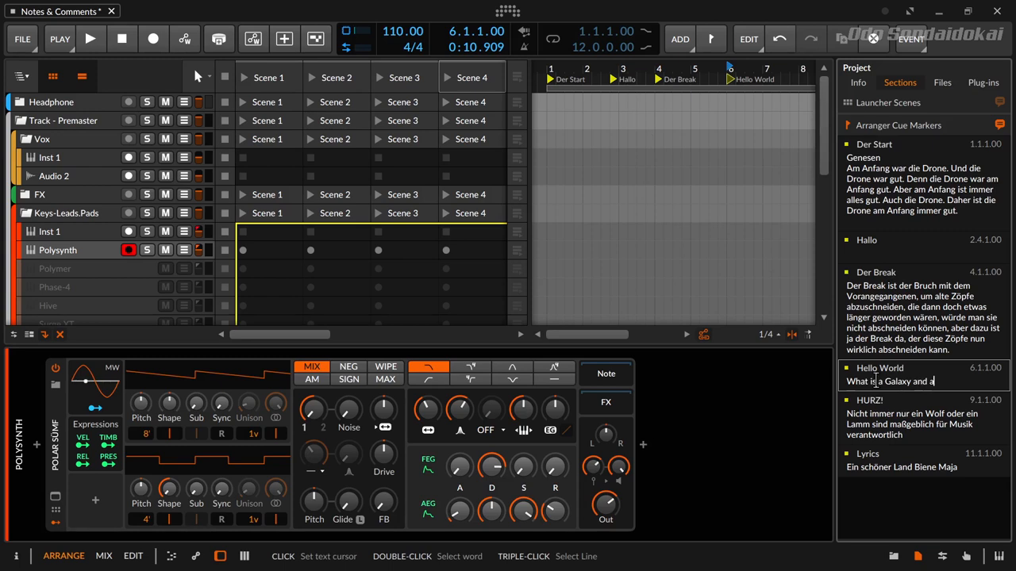
text(Fediverse ?)
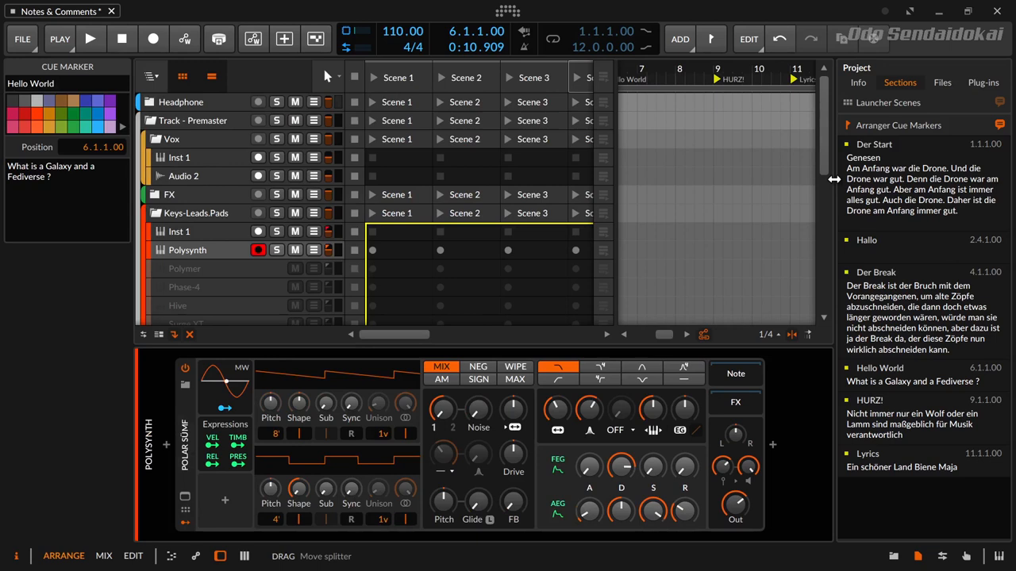
- Read the Lyrics and HURZ! marker notes, then Scene 1's note 'Vertickt guter Anfang'
click(717, 79)
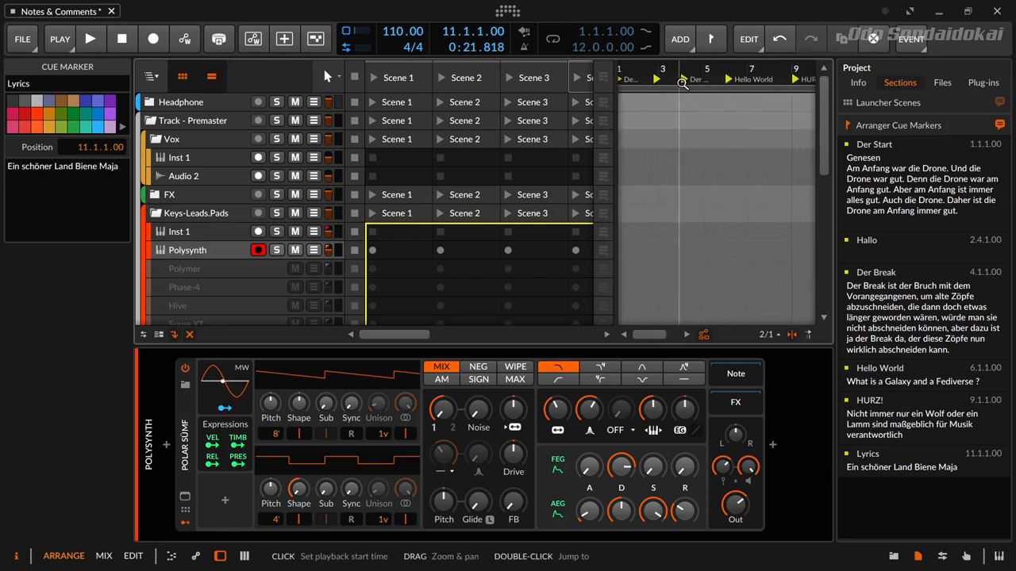
click(685, 79)
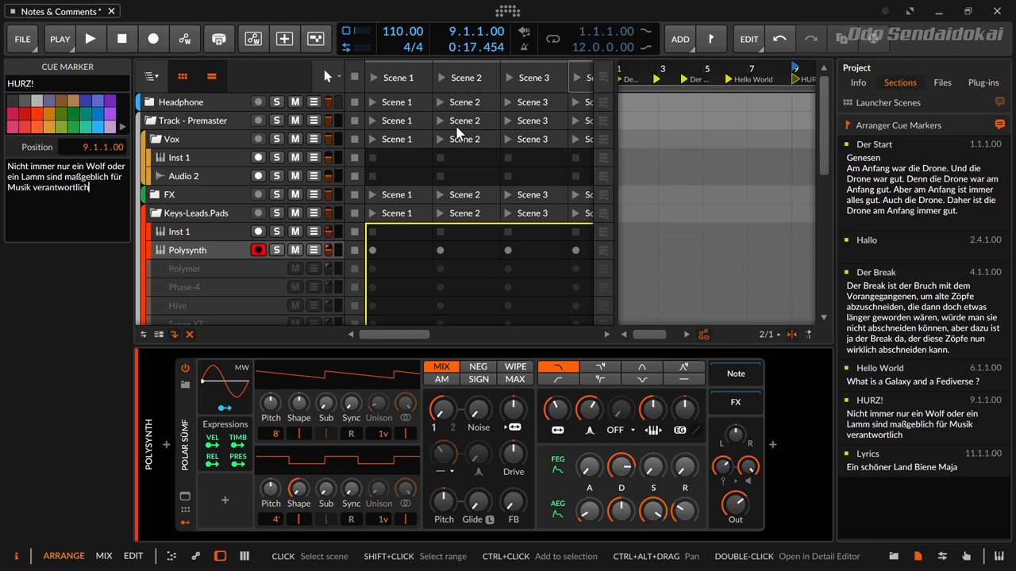
click(397, 77)
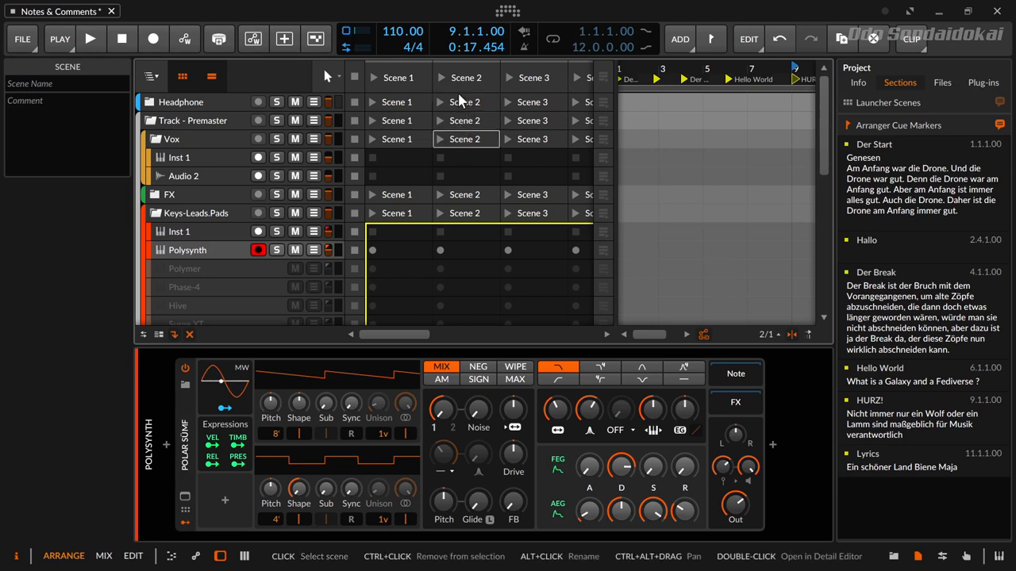
click(397, 77)
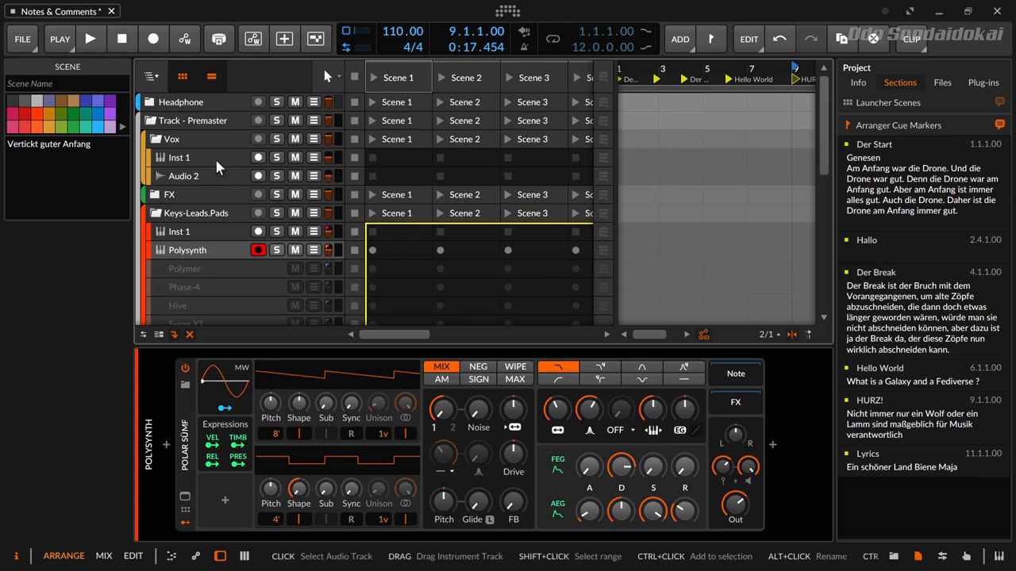
- Select the Vox group track, show its note in the Inspector, and select its name field
click(171, 139)
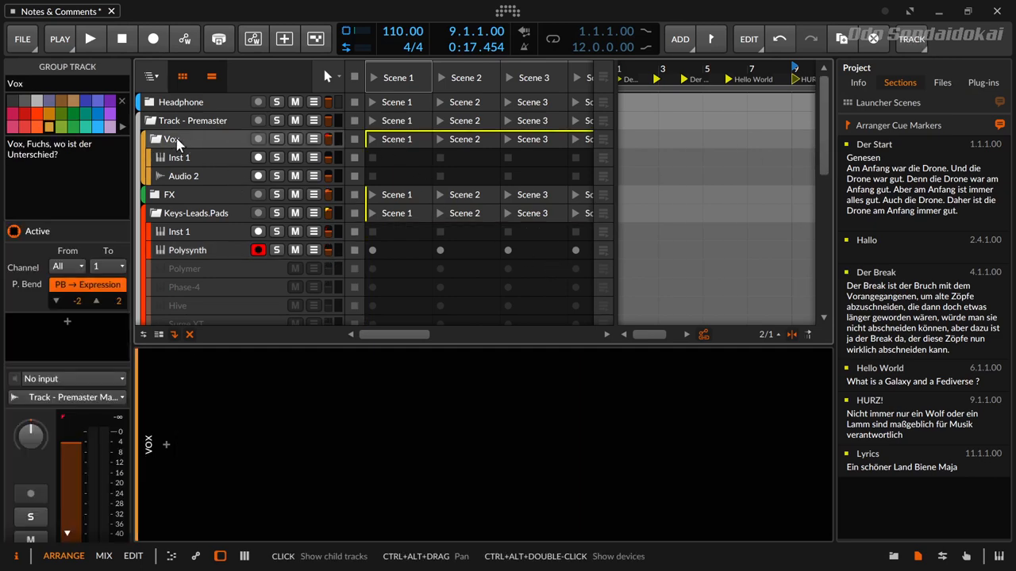
click(172, 139)
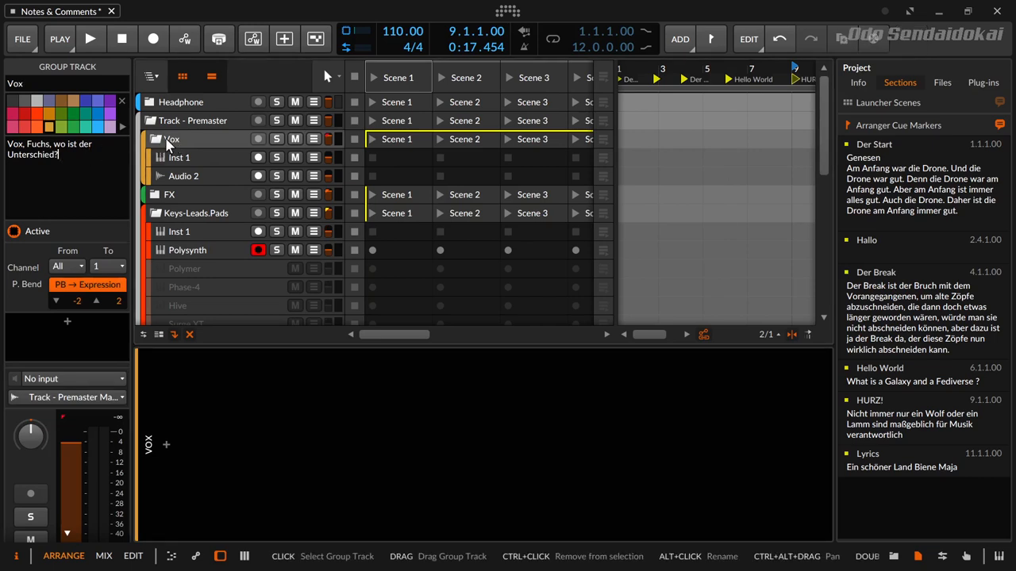
click(44, 159)
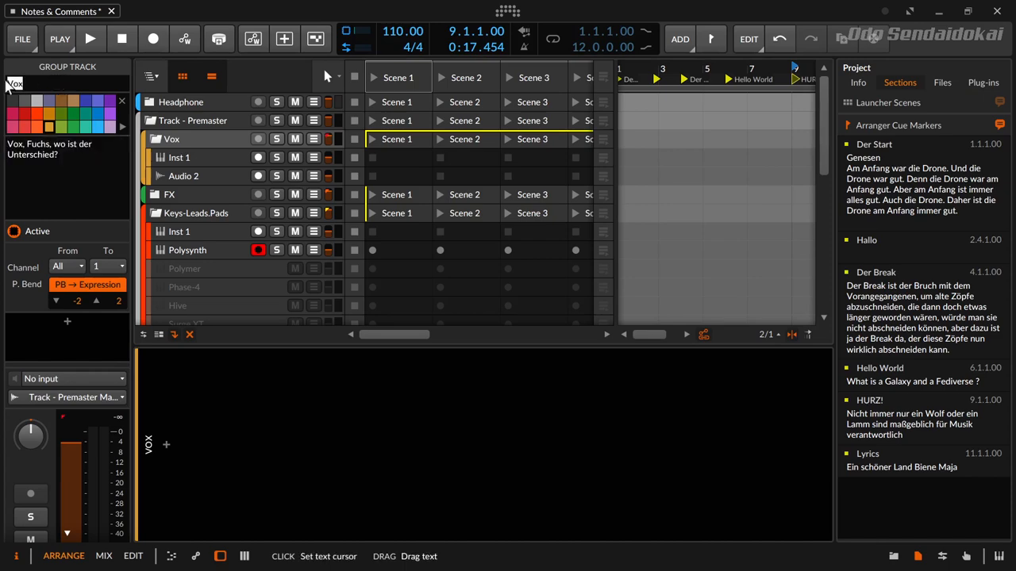
mouse_move(193, 251)
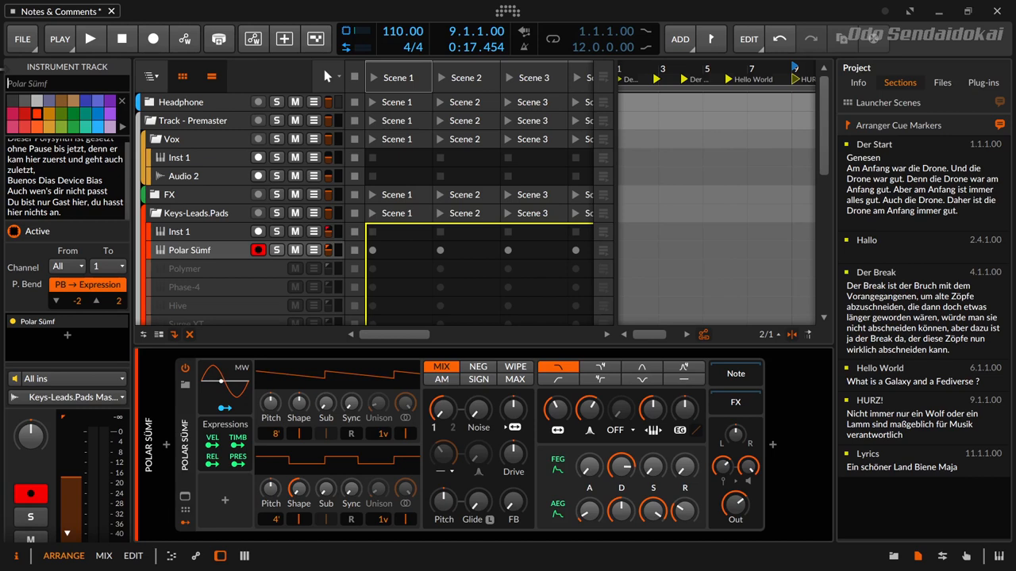
- Enter 'Polar Bear Synth' as the track name and view its Polysynth device properties
text(Polar BEar)
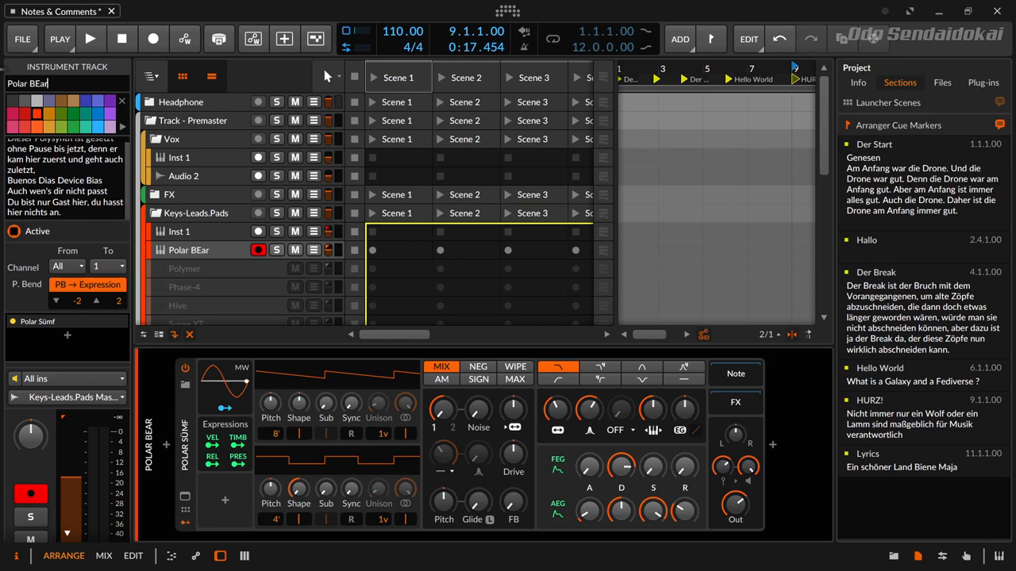
text(Polar Bear Synth)
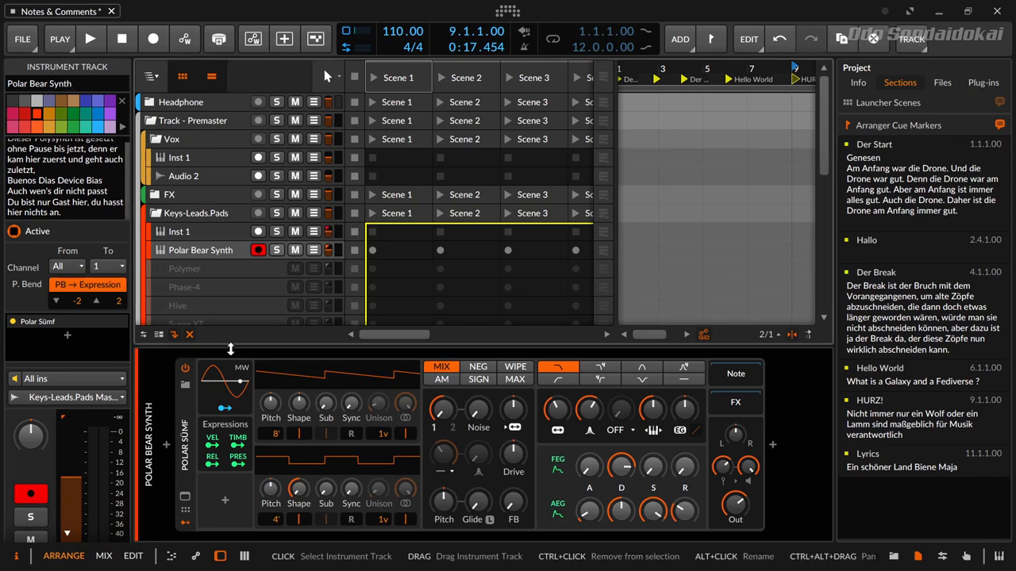
click(185, 437)
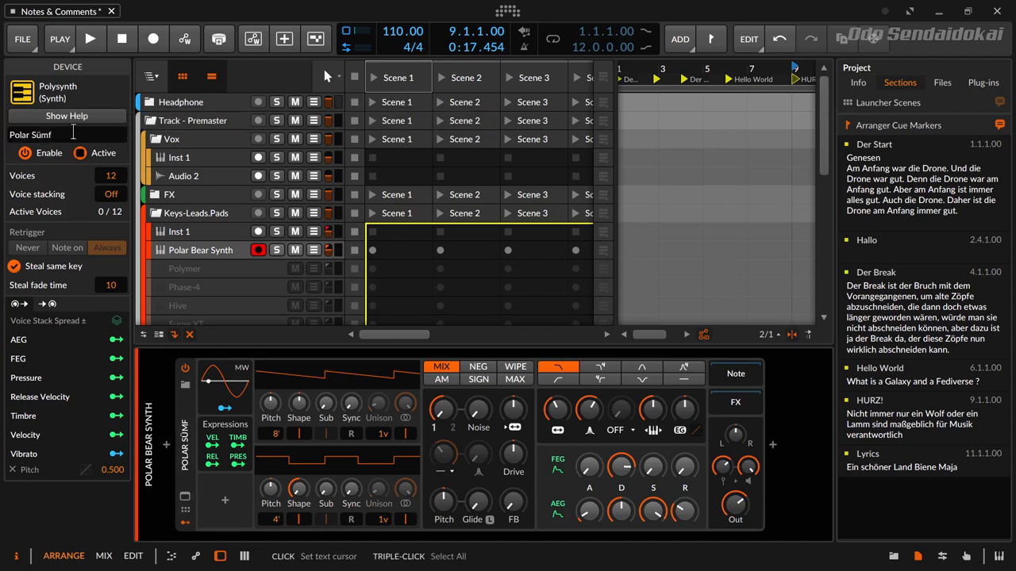
click(39, 134)
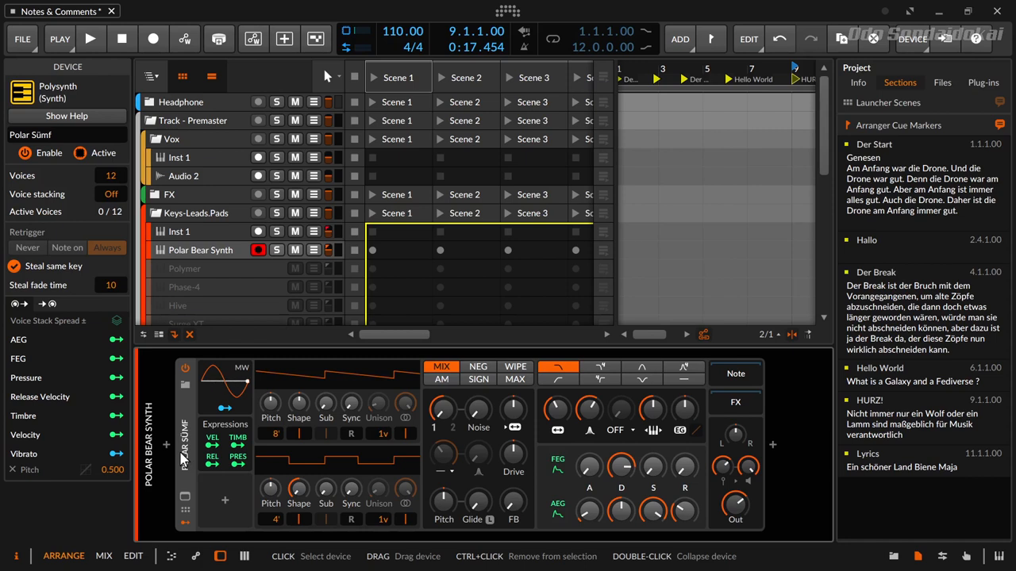
mouse_move(191, 459)
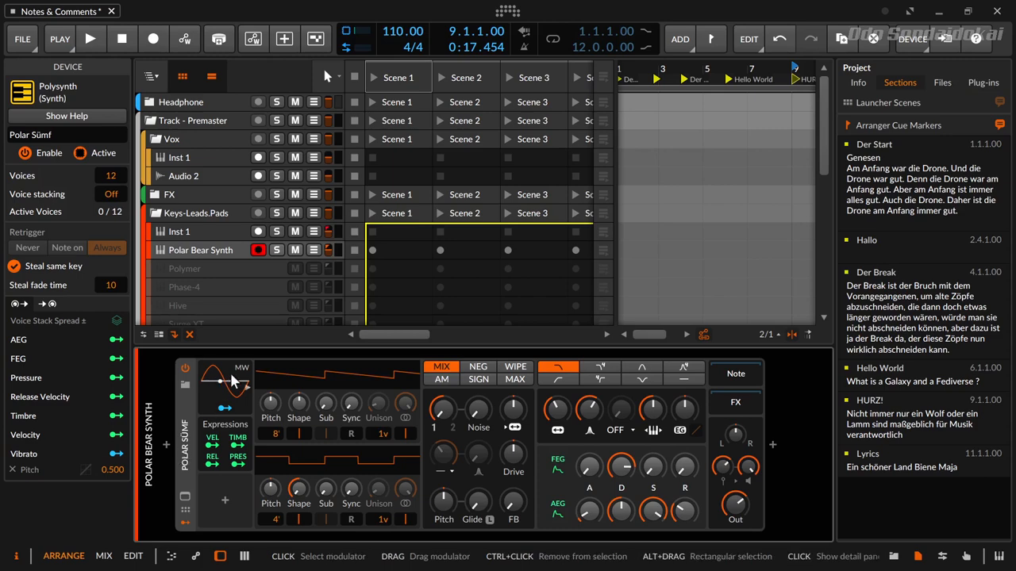
- Activate the Polymer track and change its Polymer oscillator from Pulse to Union
click(184, 268)
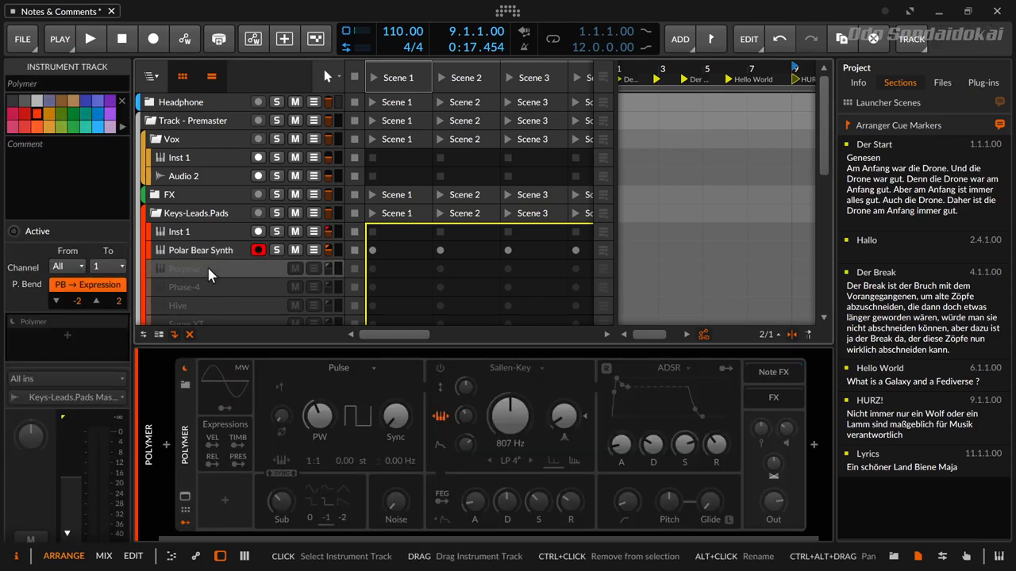
click(184, 443)
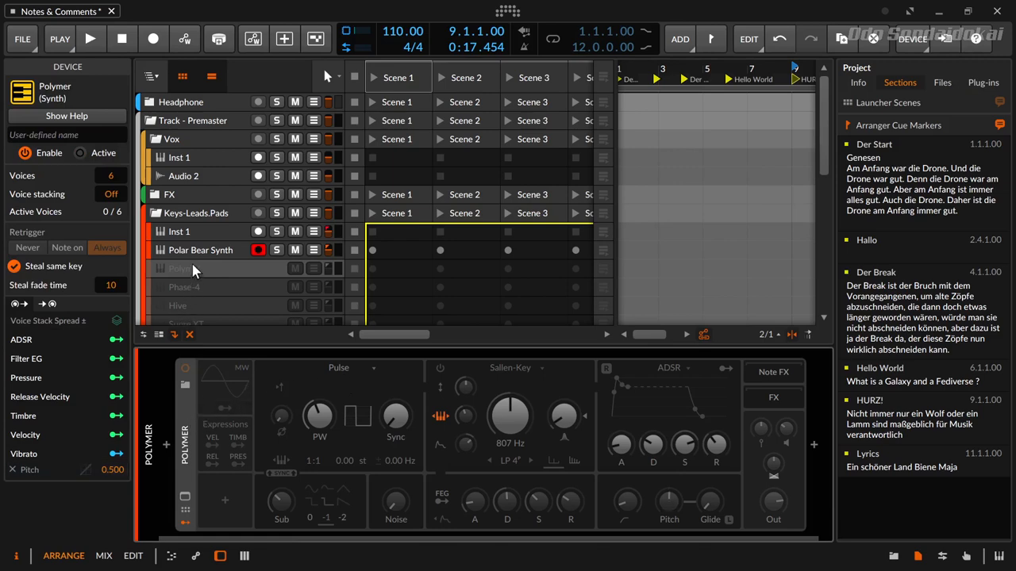
click(341, 367)
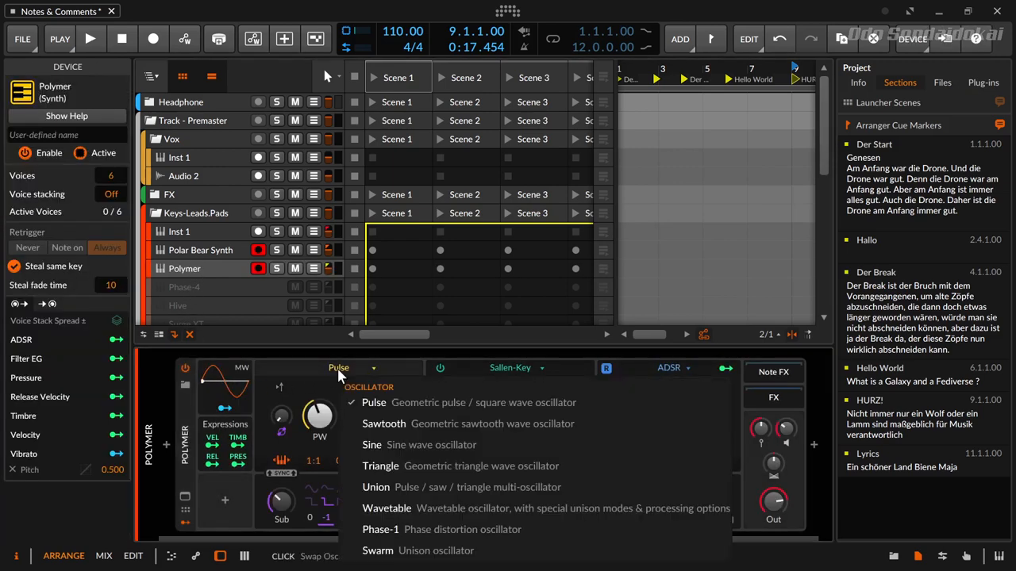
mouse_move(378, 466)
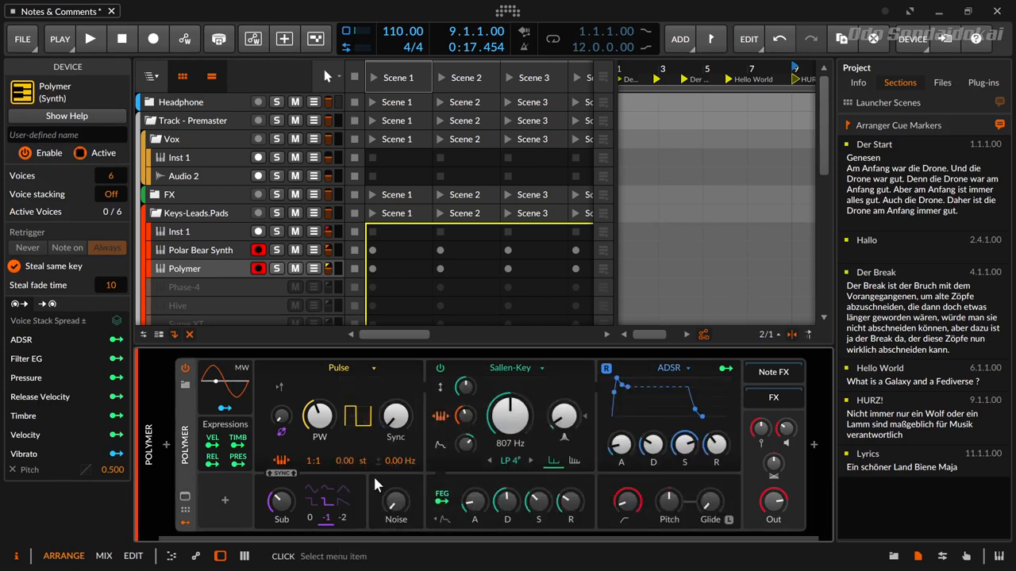
click(339, 368)
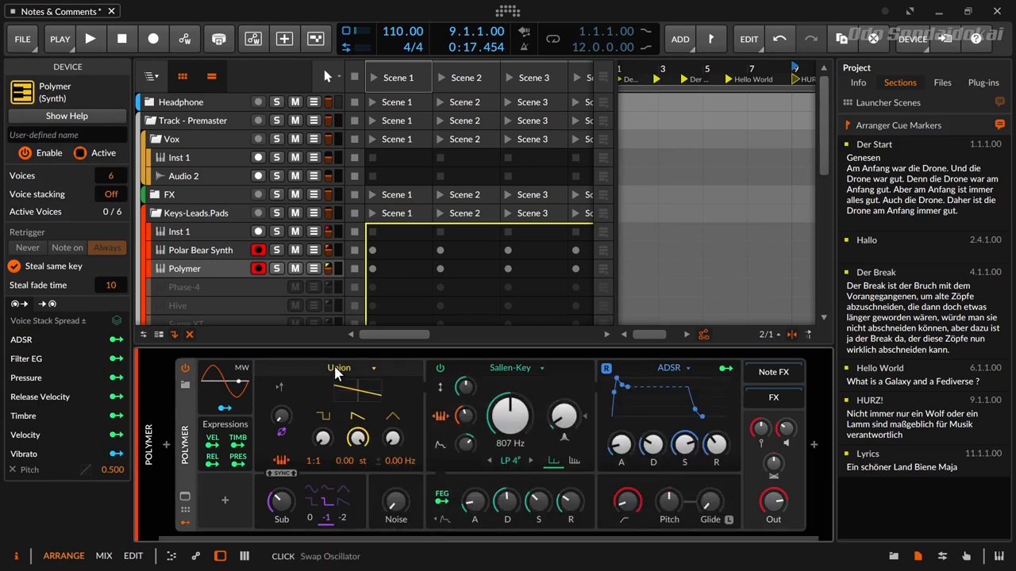